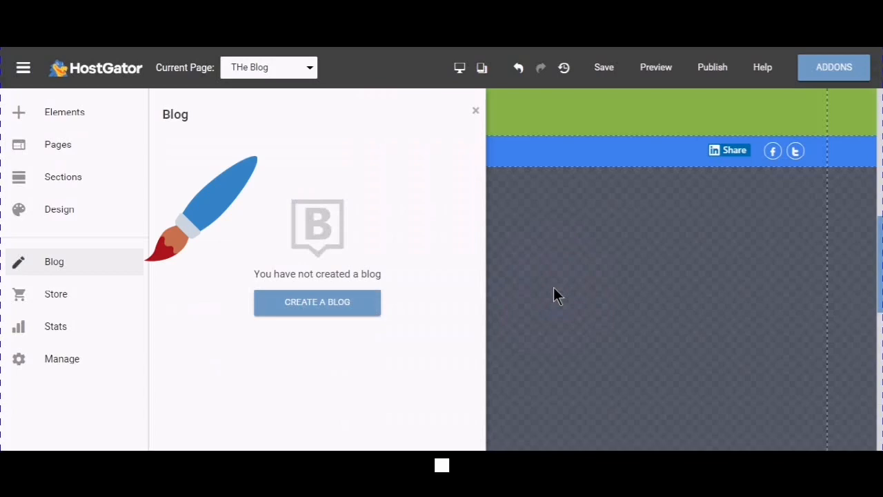
mouse_move(95, 108)
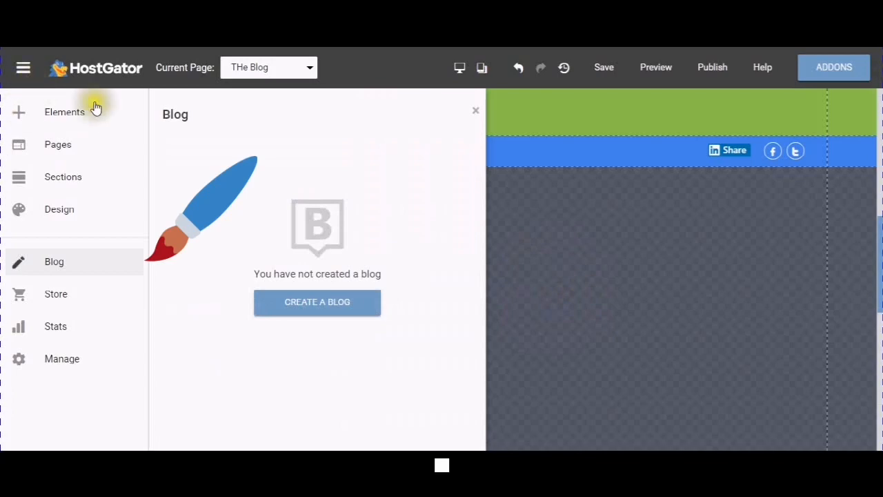
mouse_move(91, 207)
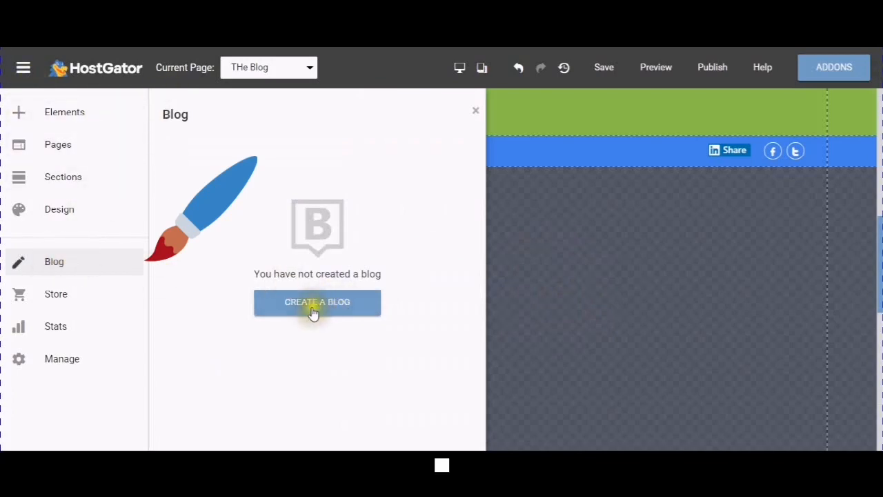
- Start creating a new blog and browse down through the Choose Blog Template gallery
click(317, 303)
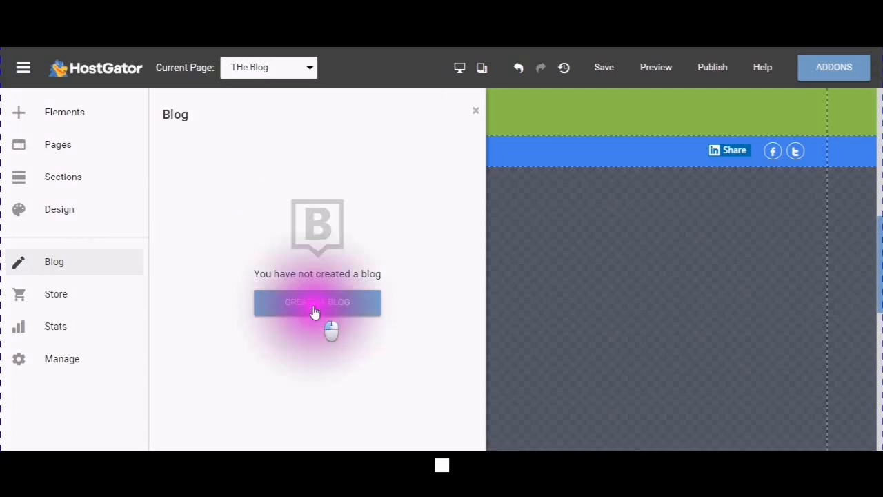
click(317, 302)
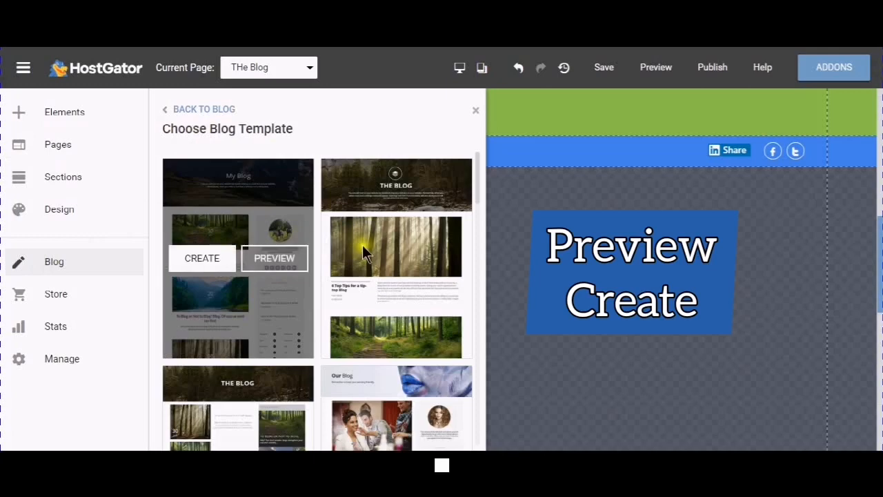
scroll(down, 3)
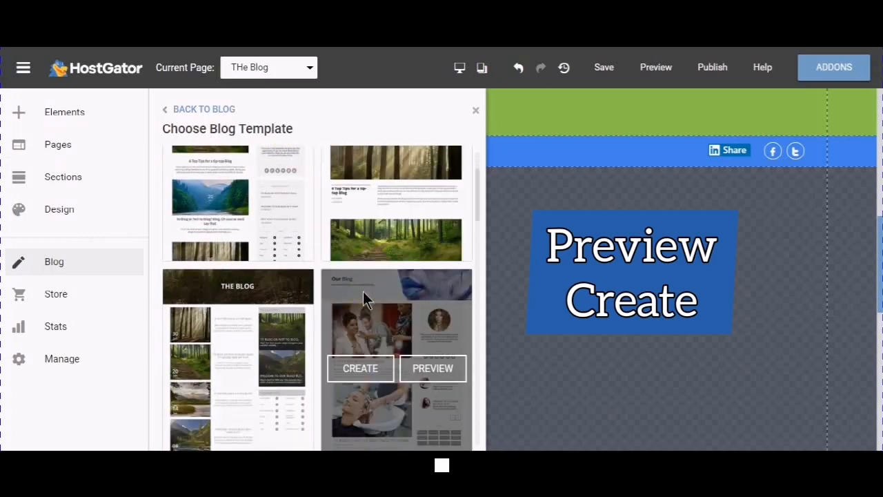
scroll(down, 3)
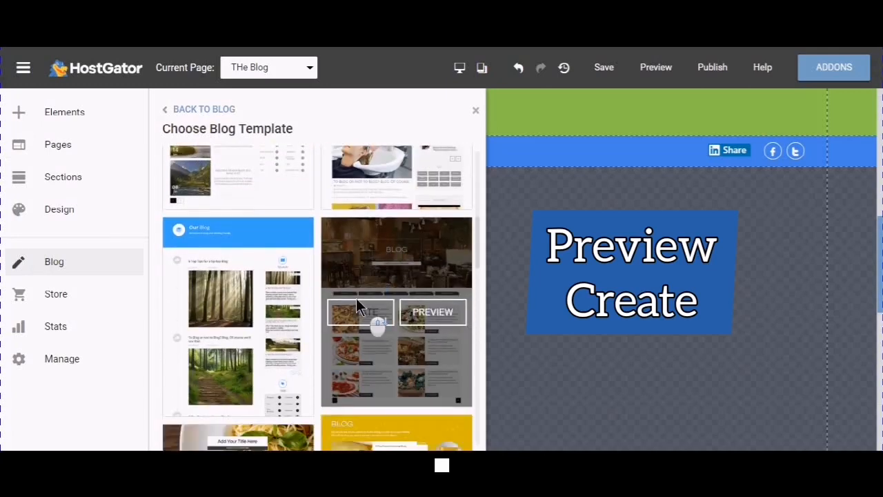
scroll(down, 3)
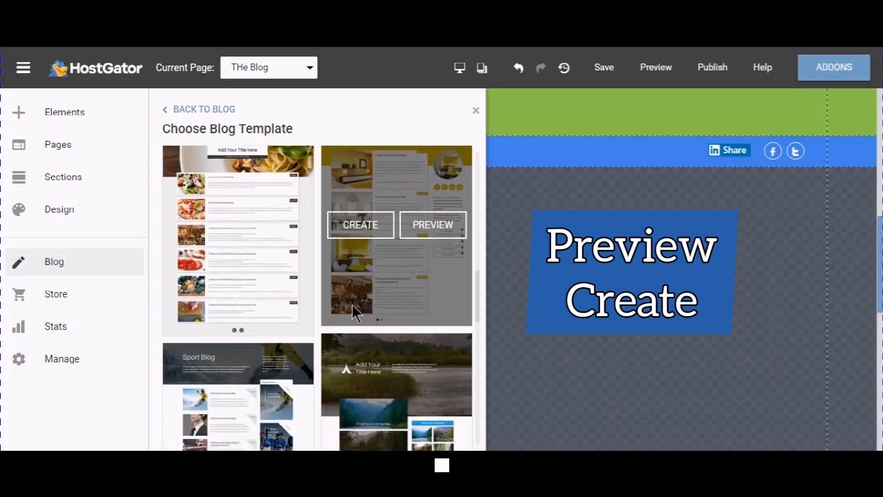
scroll(down, 3)
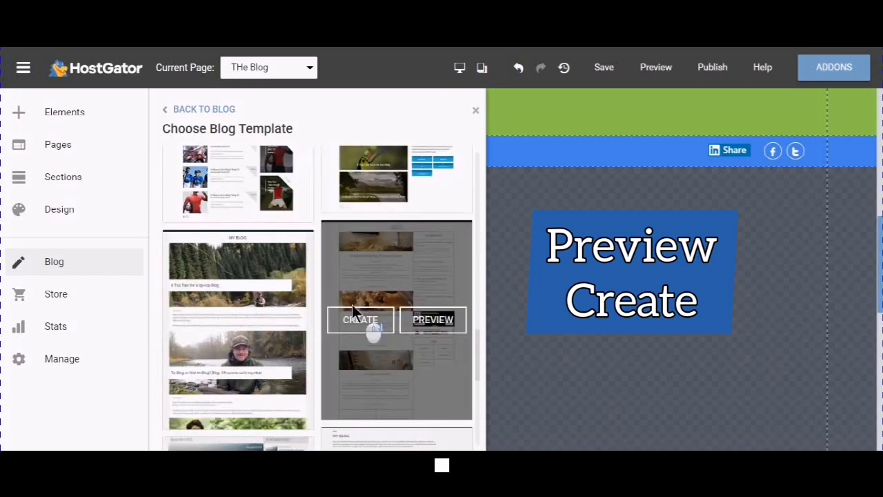
scroll(down, 3)
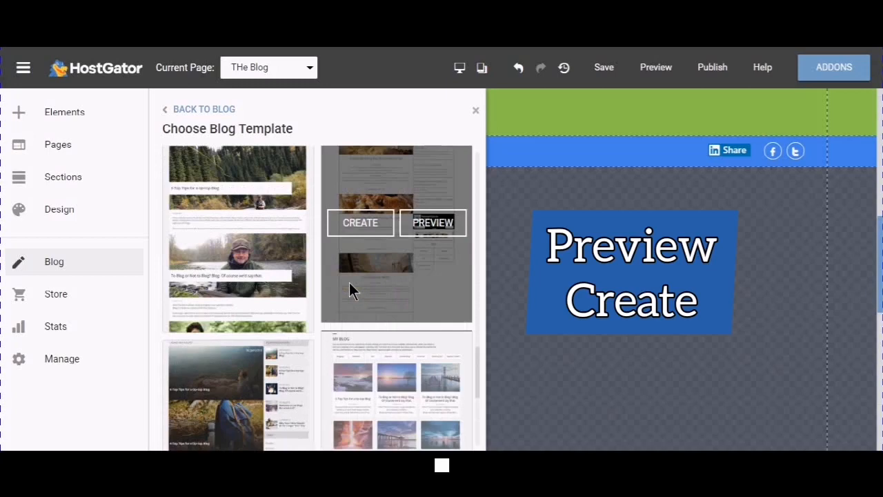
scroll(down, 3)
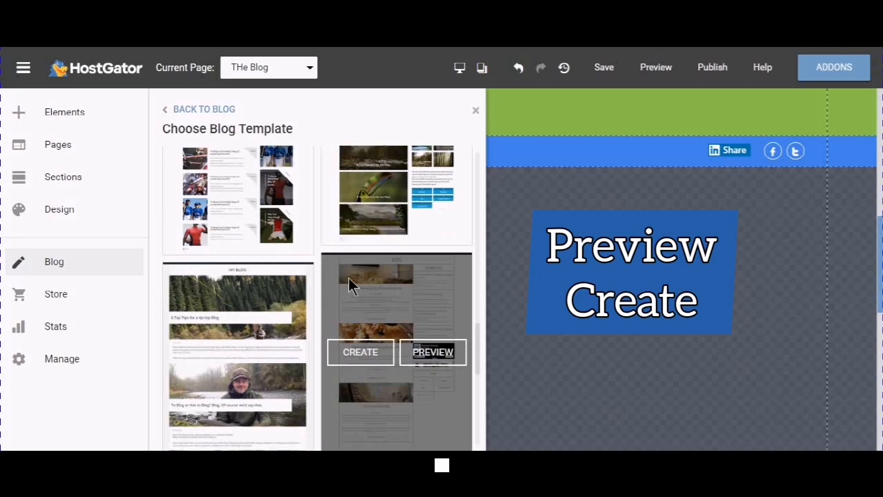
scroll(down, 3)
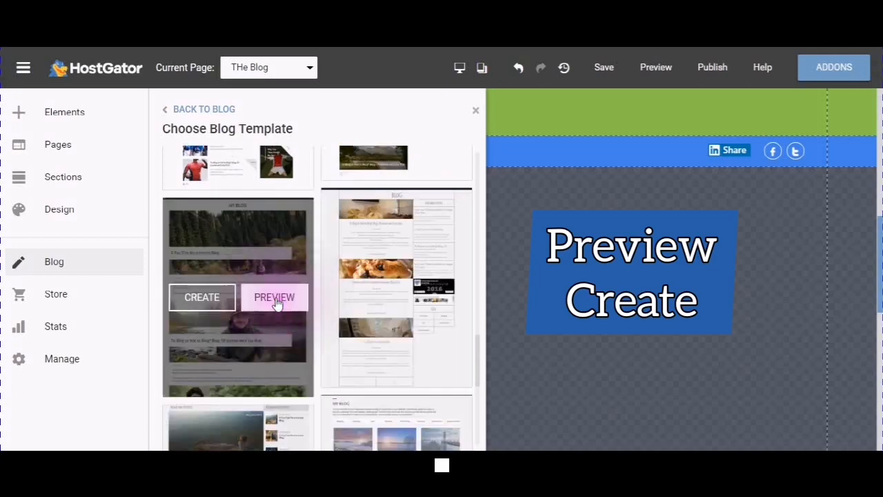
- Preview the first of 15 blog designs full-page with the design sidebar shown and look through its sample posts
click(275, 297)
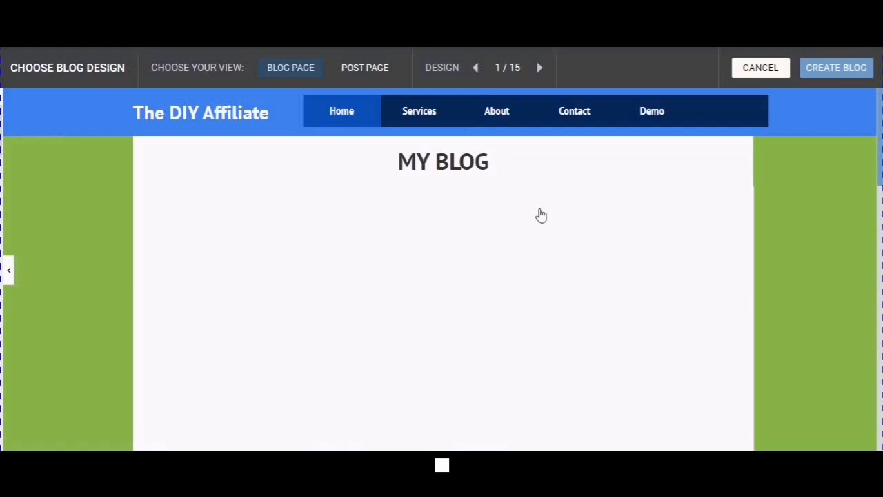
click(8, 269)
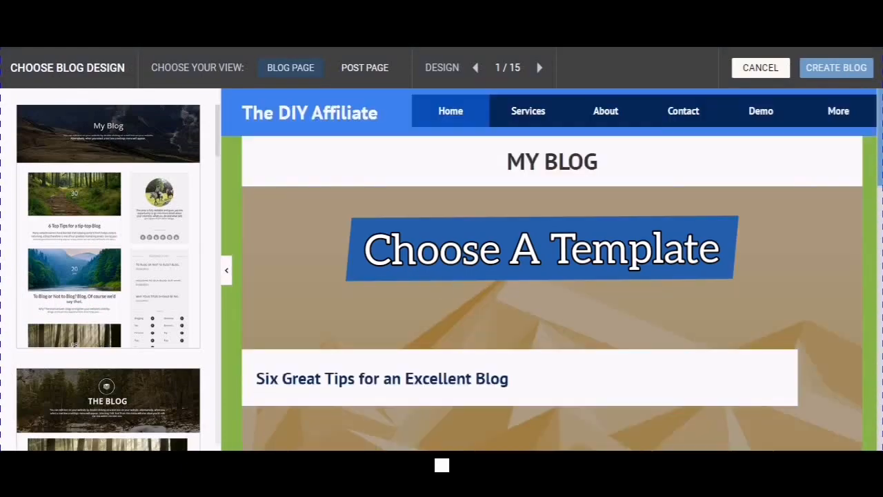
scroll(down, 3)
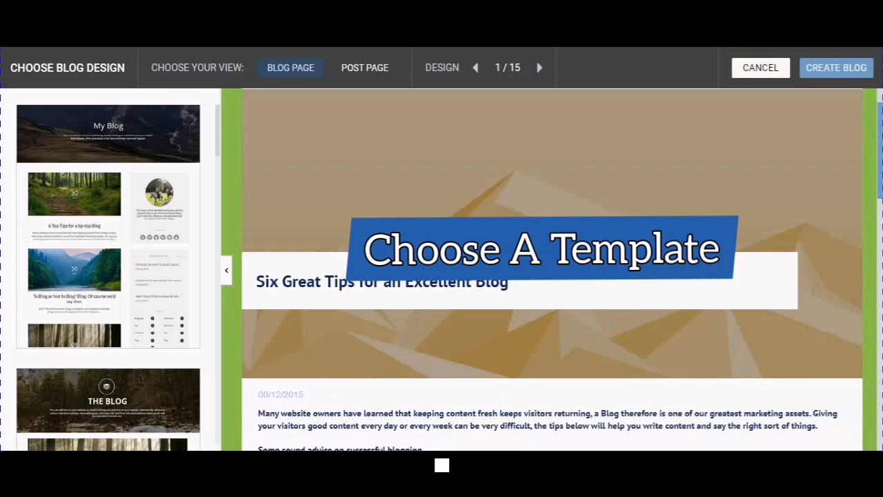
scroll(down, 3)
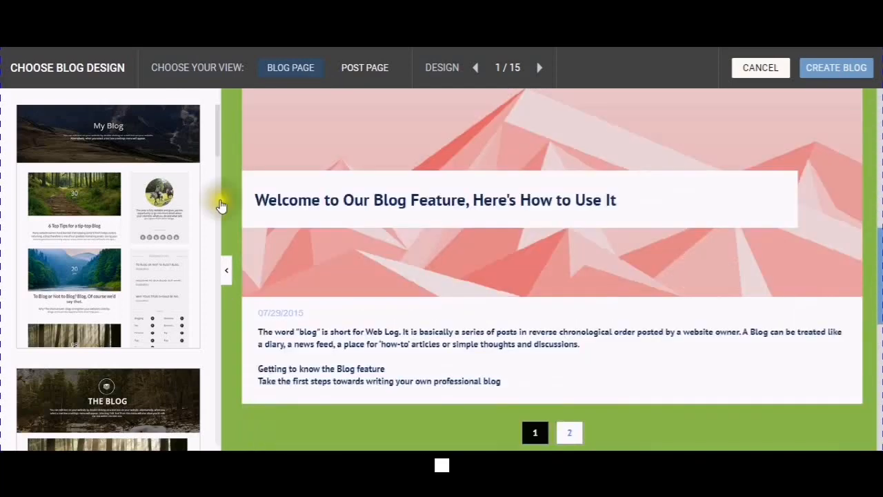
scroll(down, 3)
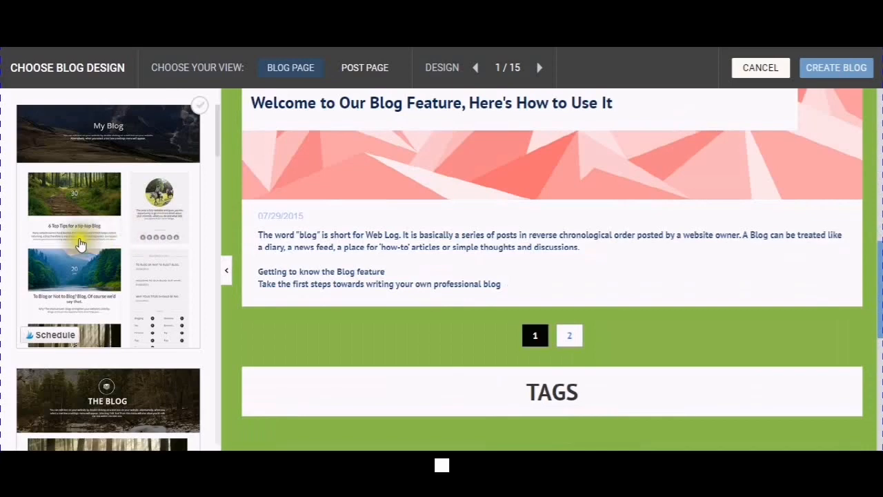
mouse_move(89, 181)
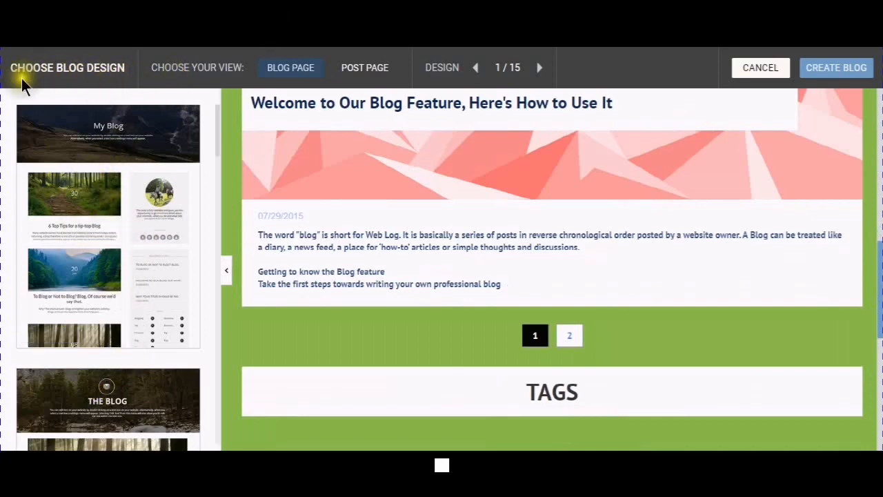
mouse_move(93, 74)
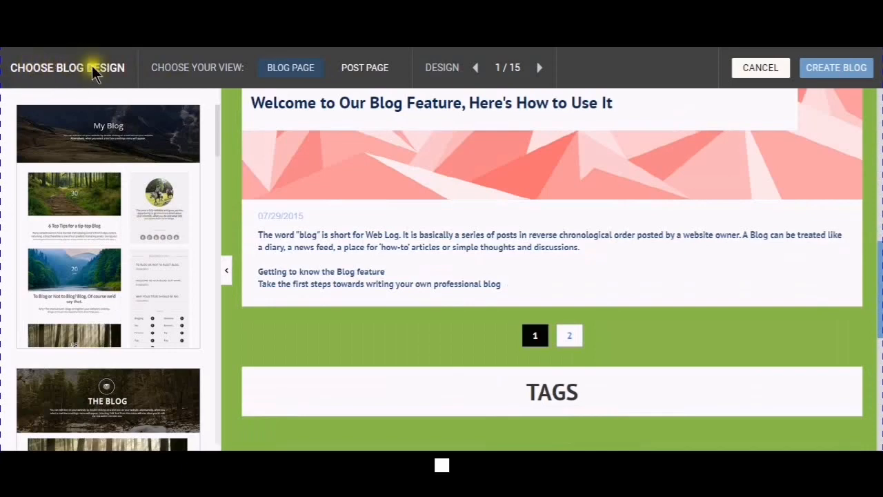
mouse_move(314, 68)
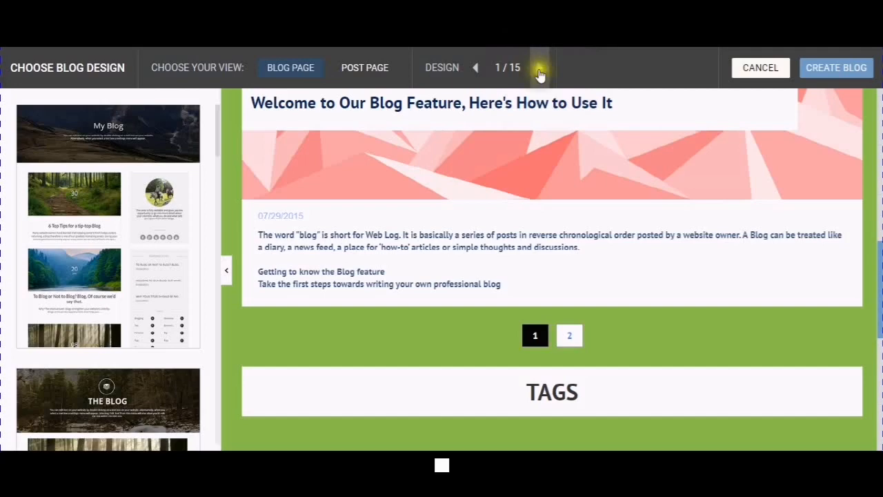
- Switch to design 2/15, 'The DIY Affiliate' with the mountain header, and look through its preview
click(539, 68)
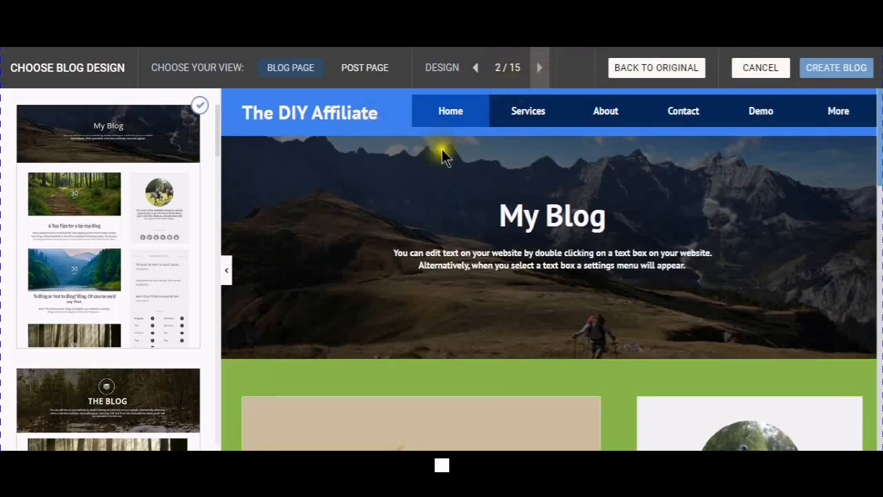
scroll(down, 3)
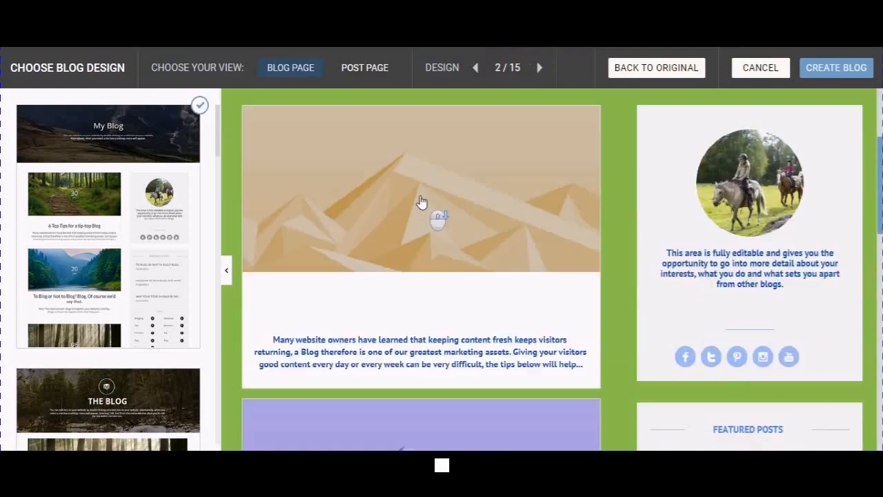
scroll(down, 3)
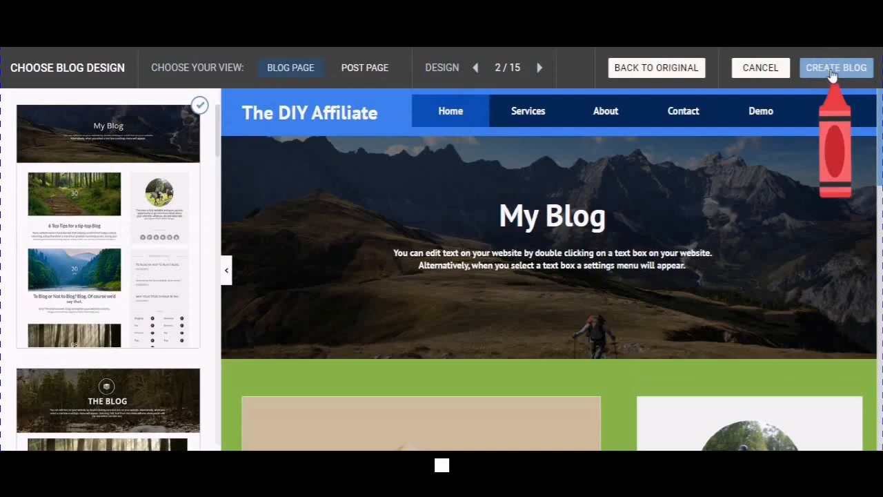
- Create the blog with design 2, naming it 'Gator Website Builder Demo Site'
click(837, 68)
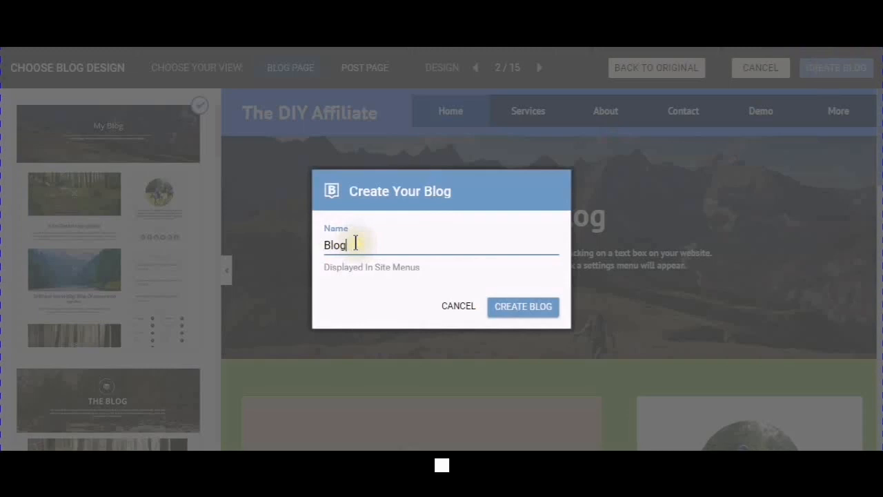
double_click(334, 246)
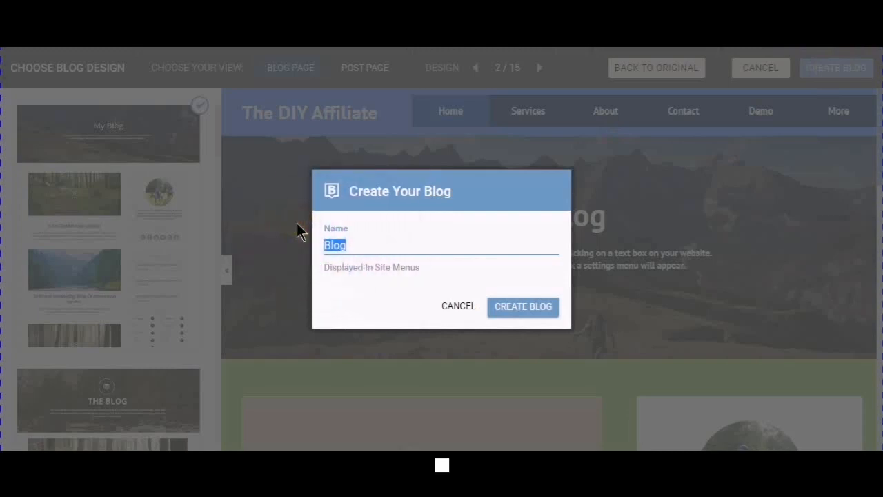
text(Gator Web)
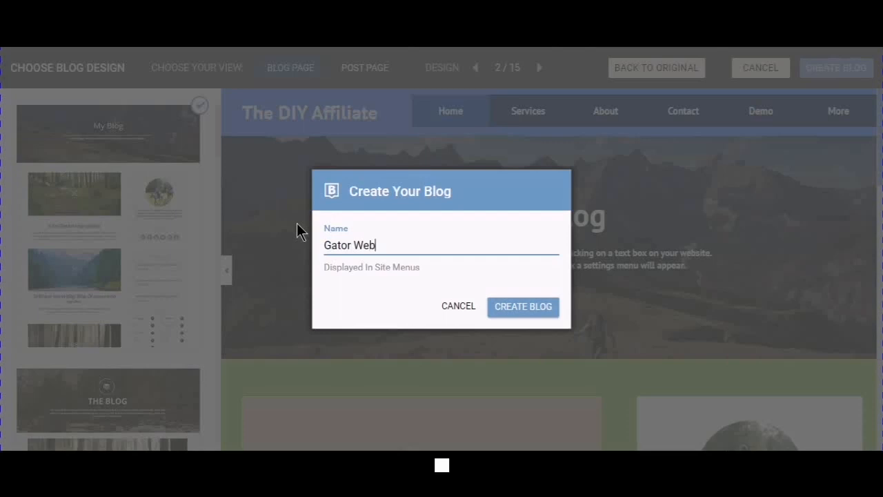
text(site)
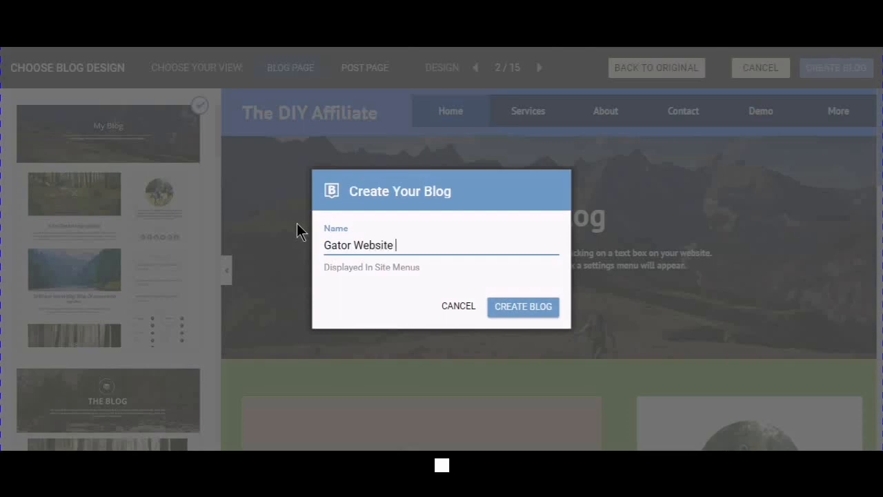
text(Build)
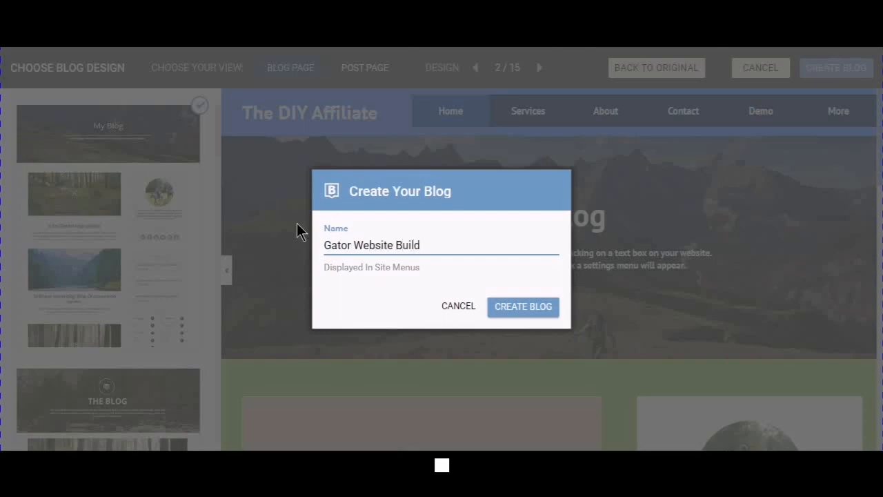
text(er Demo)
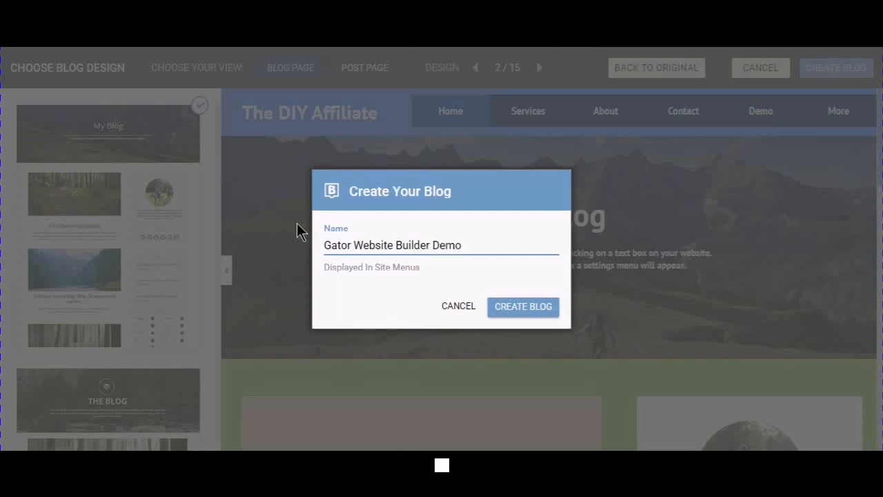
text(S)
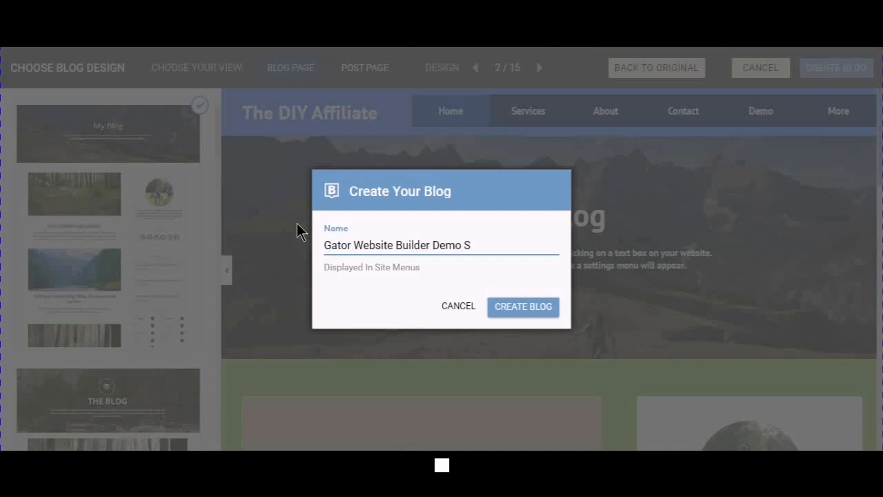
text(ite)
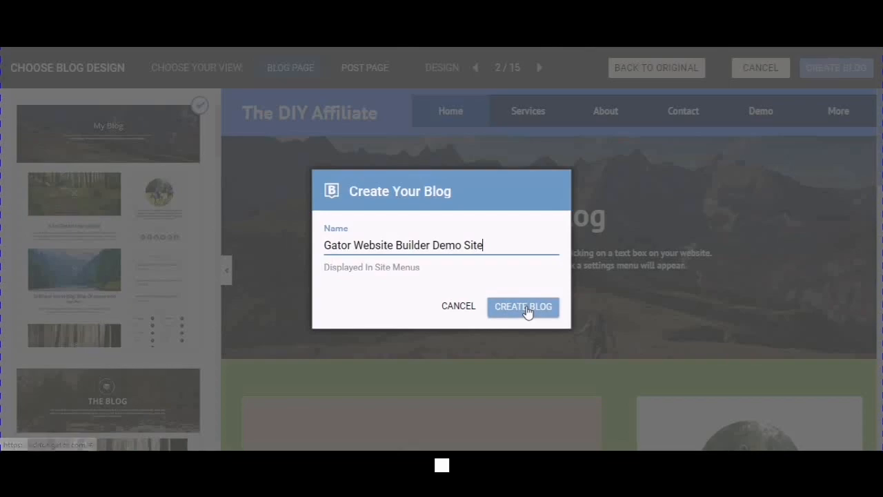
click(523, 307)
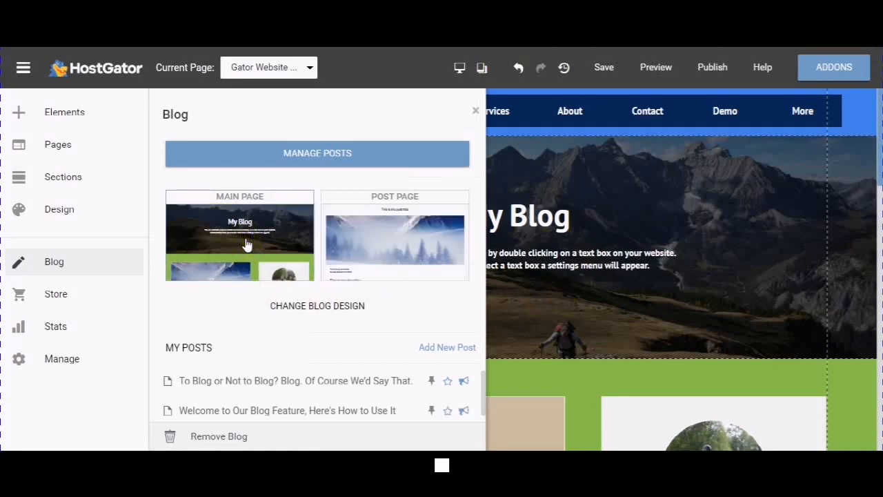
mouse_move(410, 248)
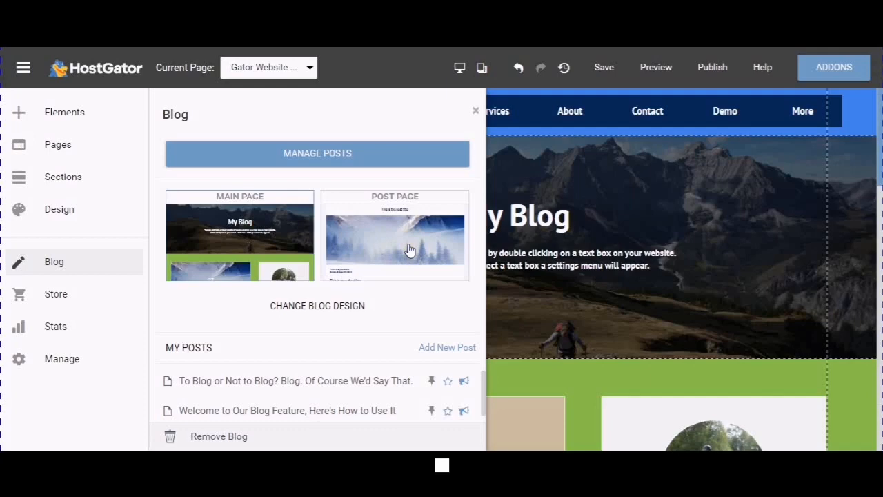
mouse_move(214, 232)
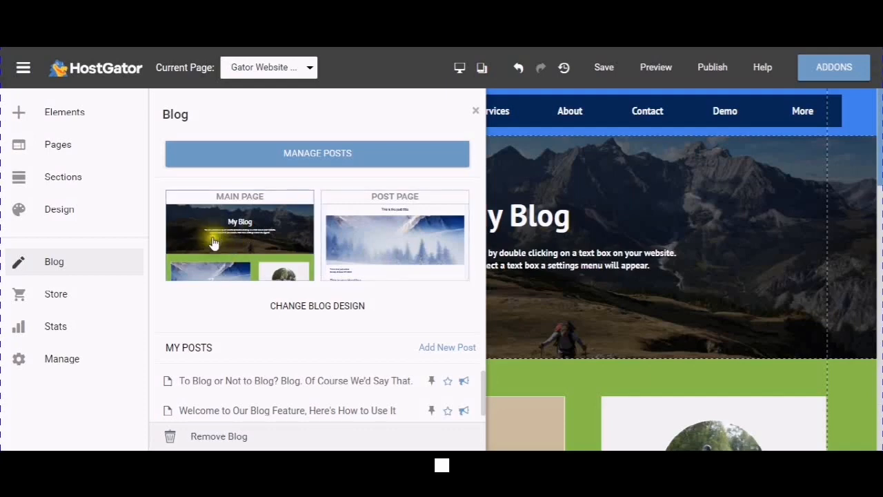
mouse_move(263, 258)
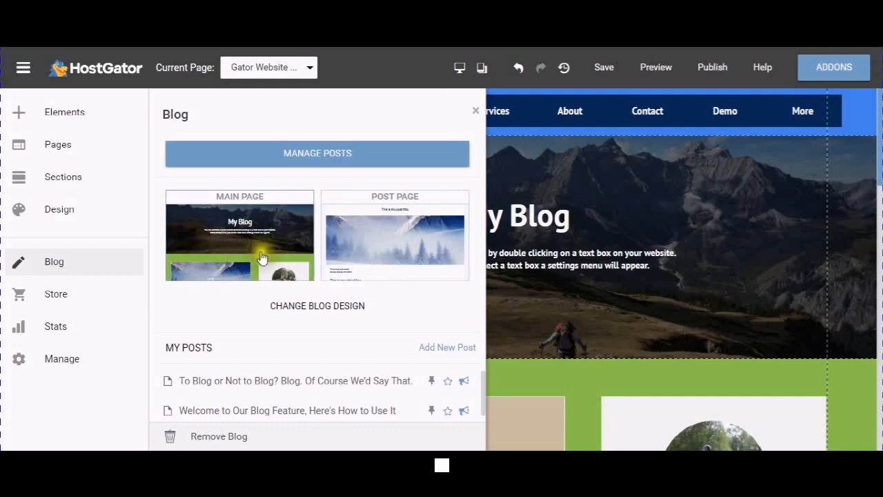
mouse_move(447, 348)
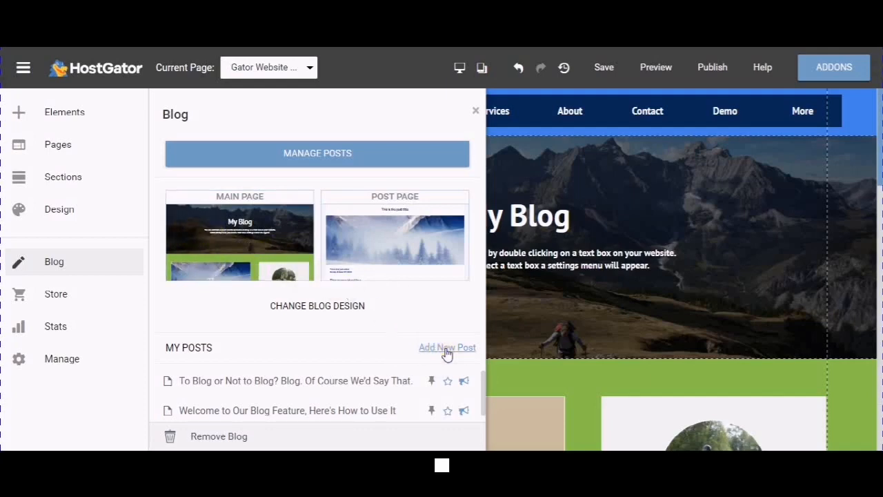
- Save the site when prompted and reach the empty Create new post form
click(447, 348)
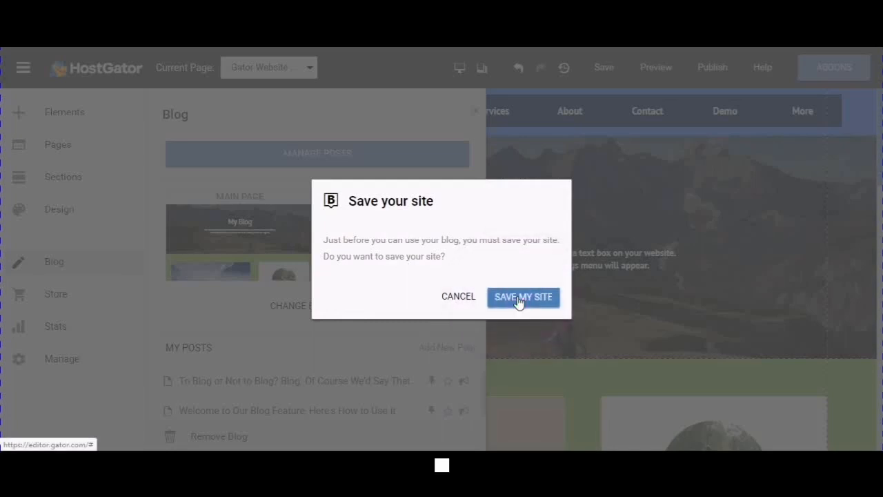
click(523, 297)
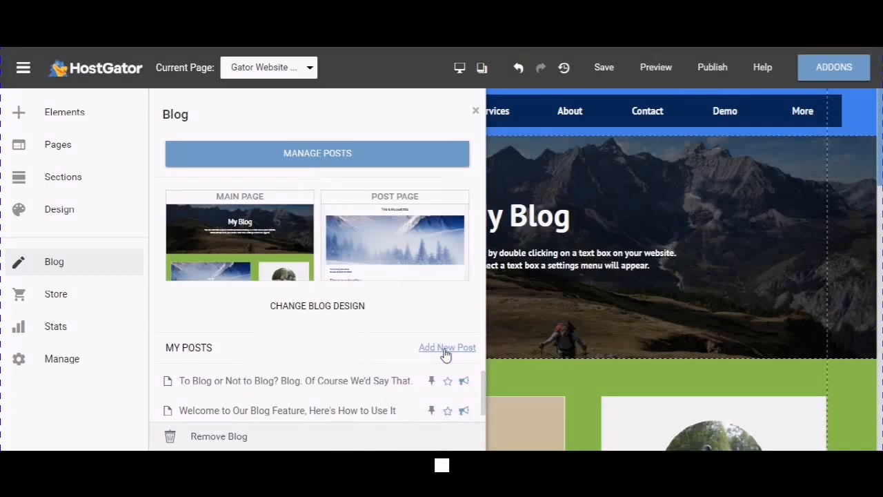
click(447, 348)
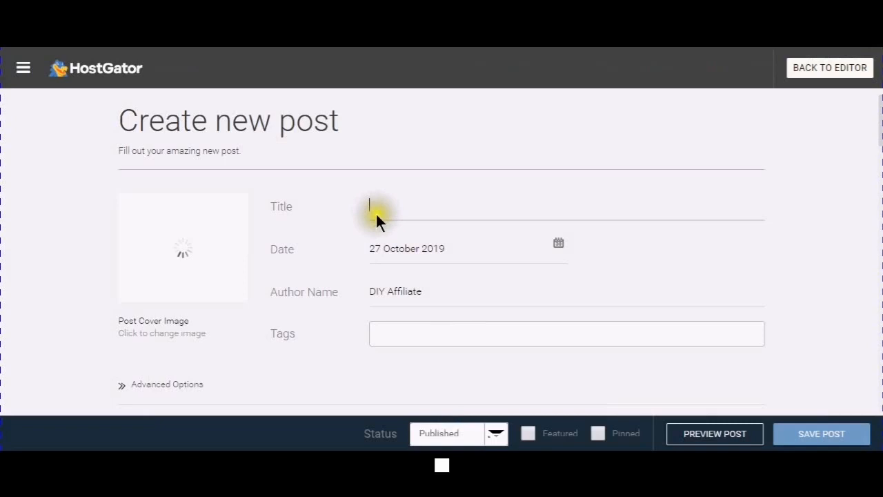
- Begin the post title, then switch to the 'Gator Website Builder Info' Google Docs notes
click(376, 204)
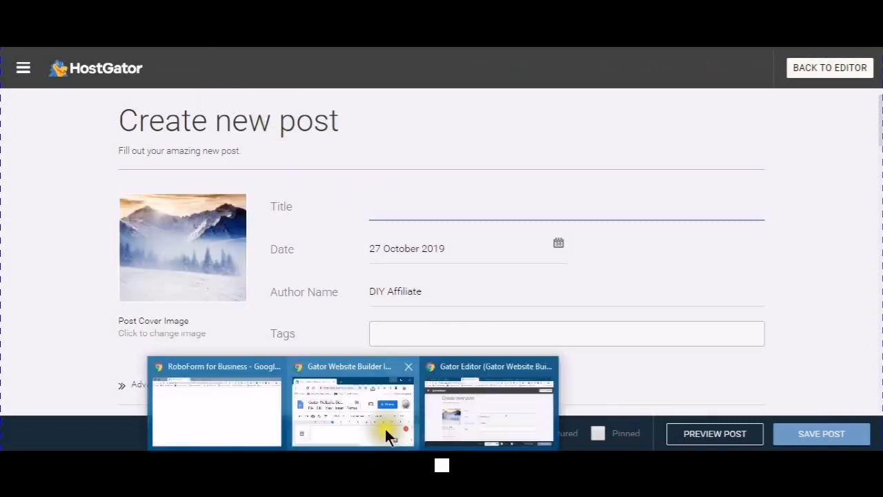
click(354, 407)
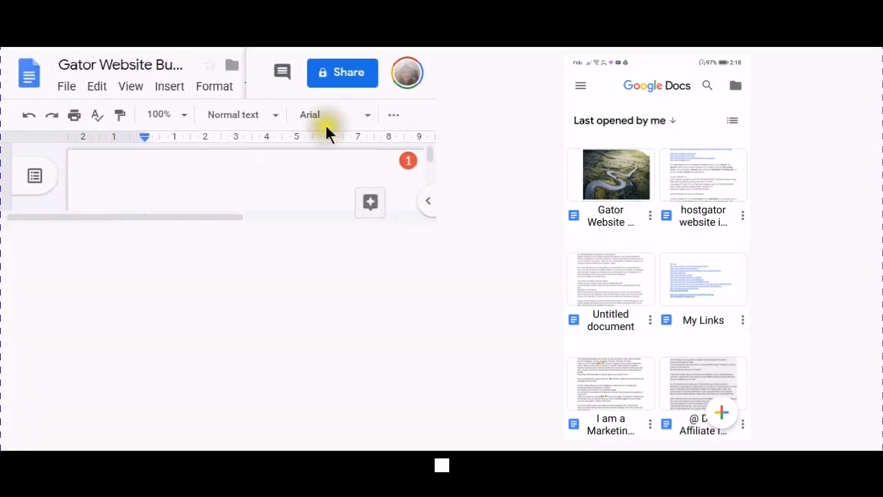
mouse_move(450, 178)
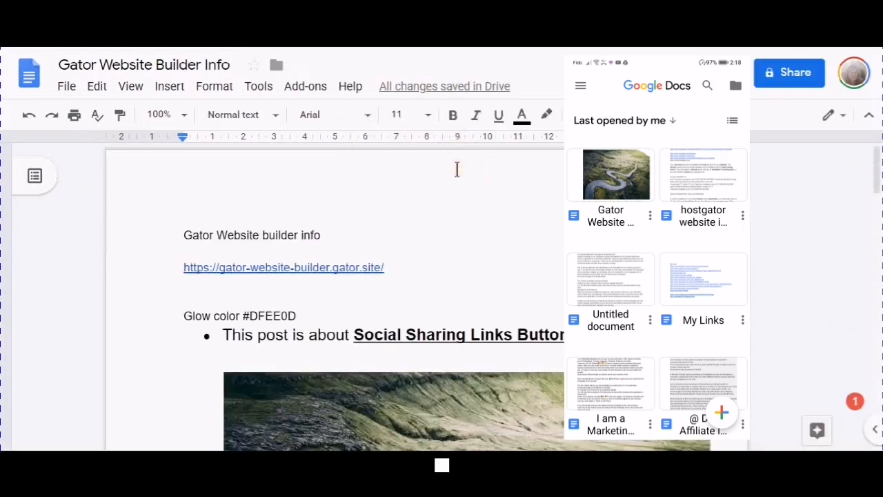
scroll(down, 3)
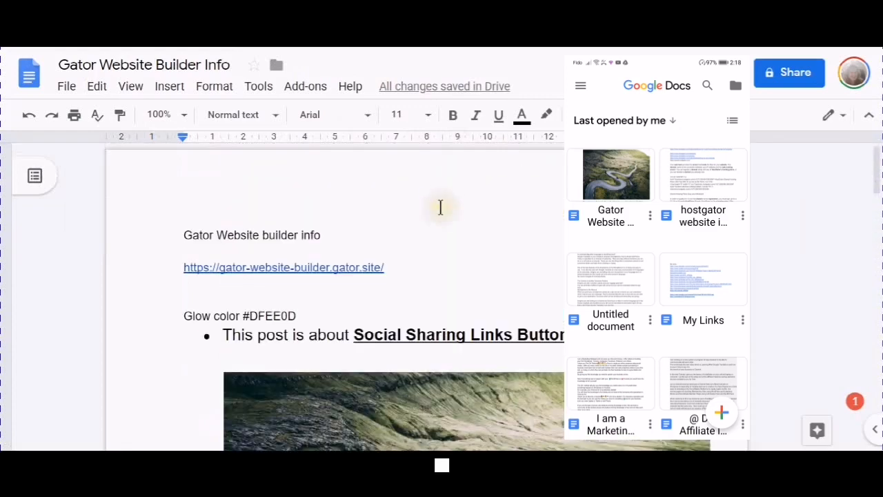
mouse_move(271, 323)
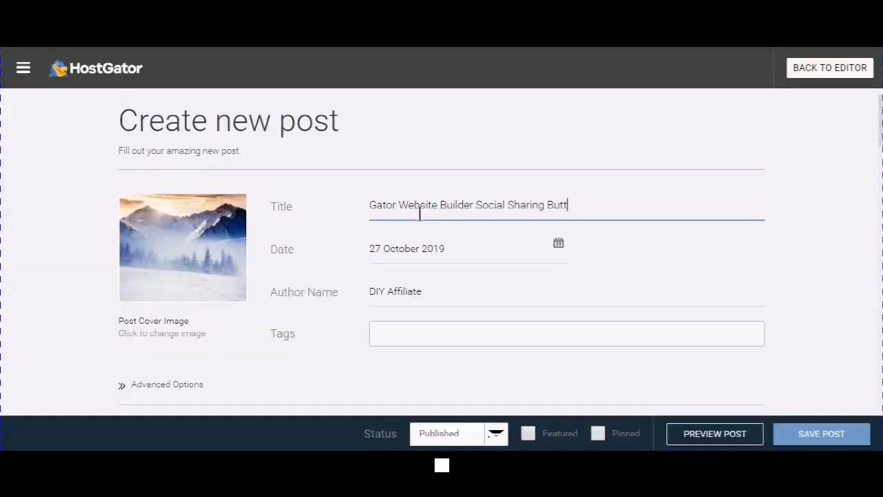
- Finish the title, add the 'gator website build' tag, save the post and return to My Posts
text(ons)
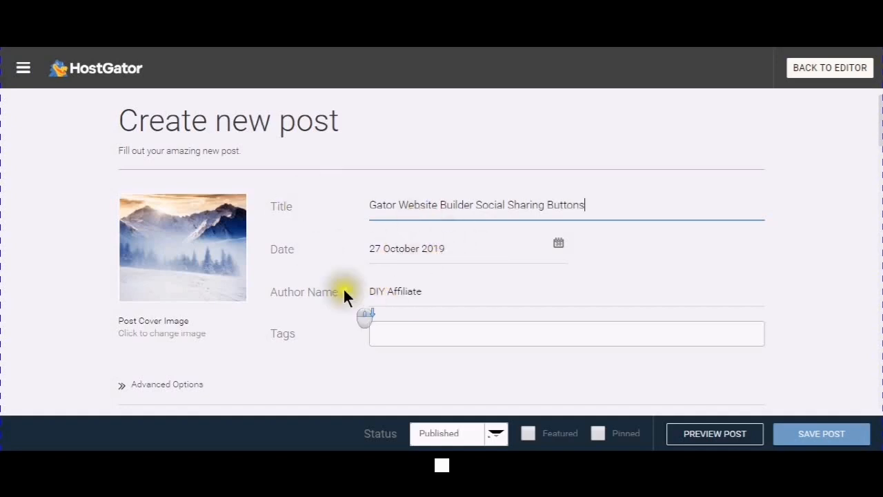
scroll(down, 3)
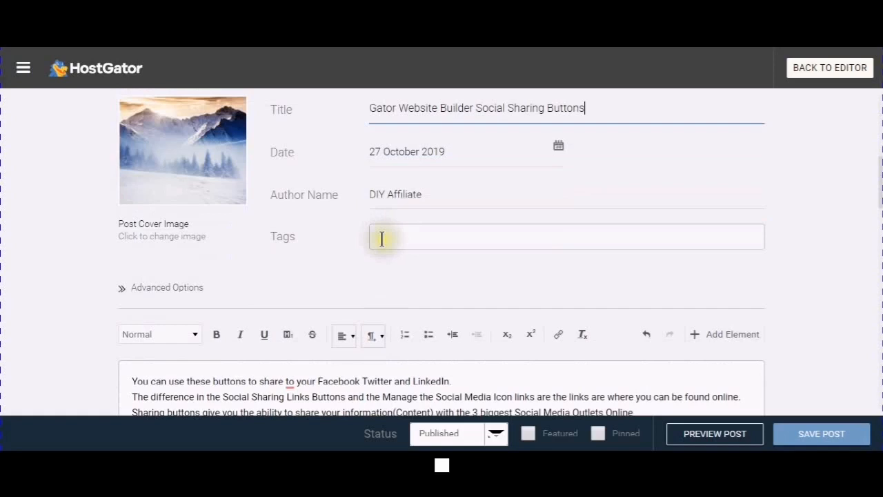
text(gator website builder)
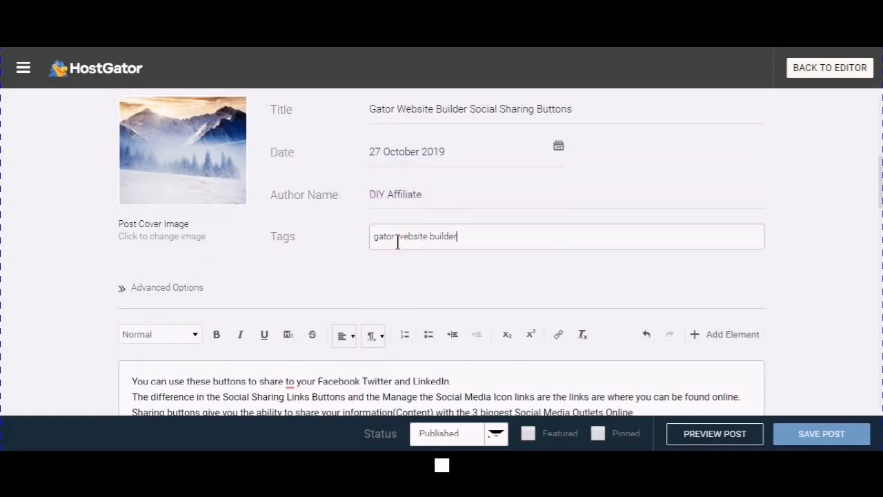
key(Enter)
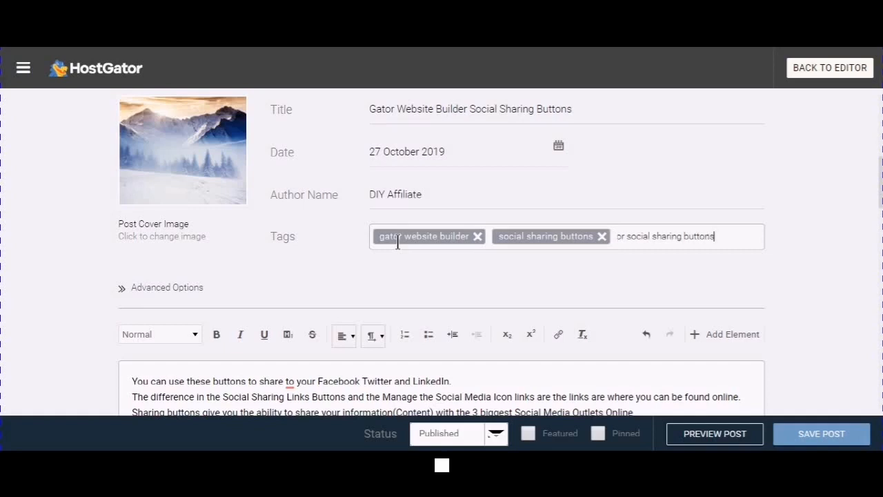
scroll(down, 3)
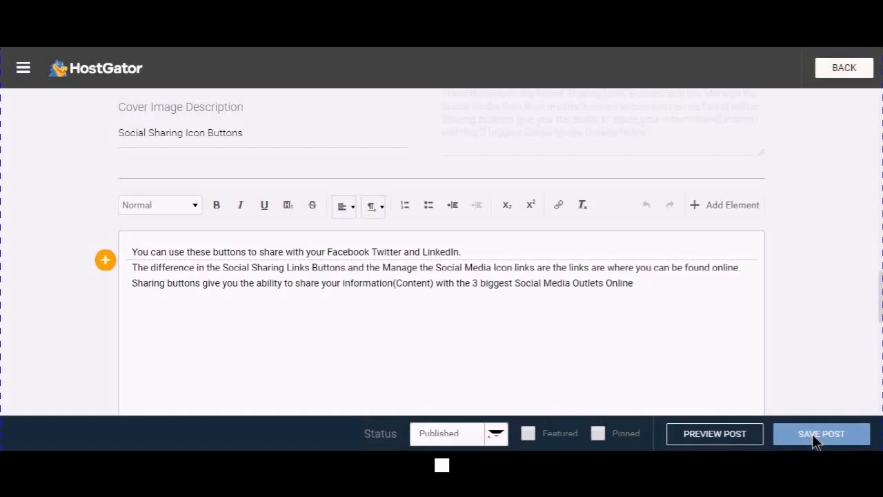
click(821, 434)
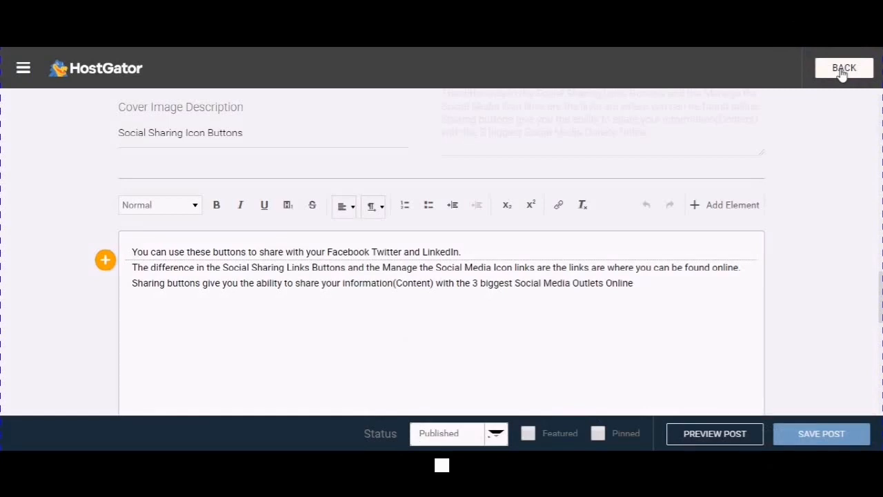
click(845, 68)
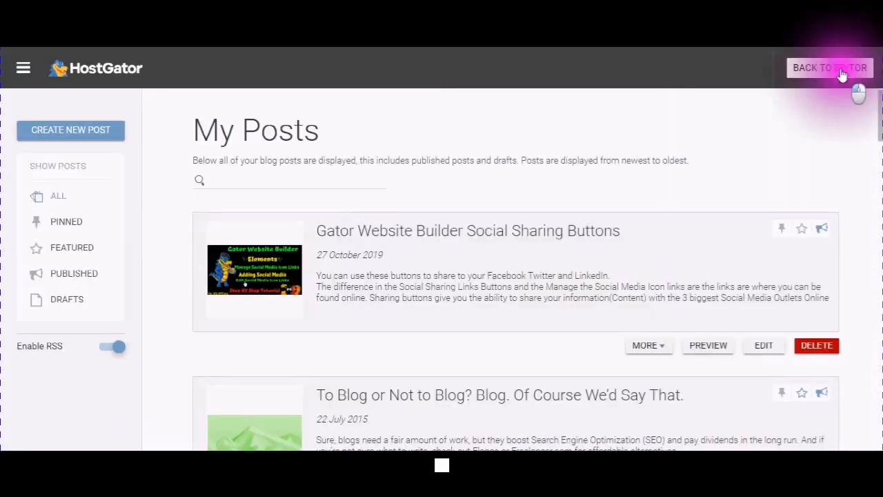
- Return to the site editor's Post Page design and save the site
click(830, 67)
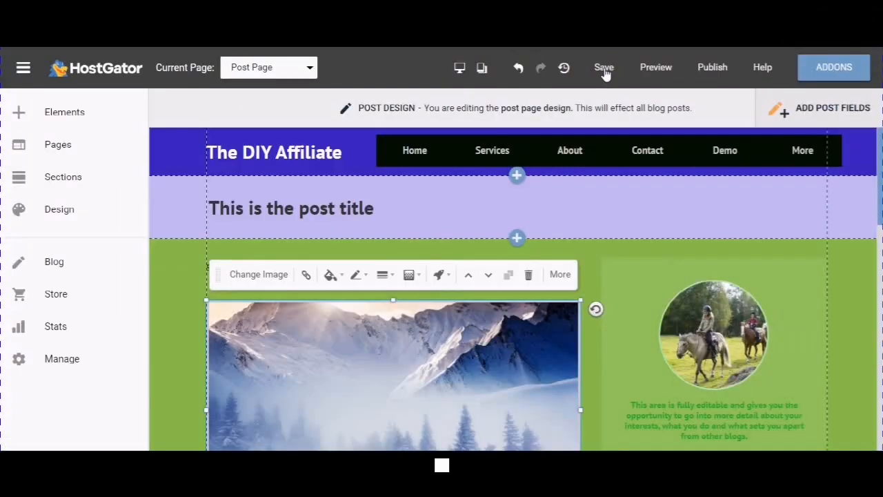
click(603, 67)
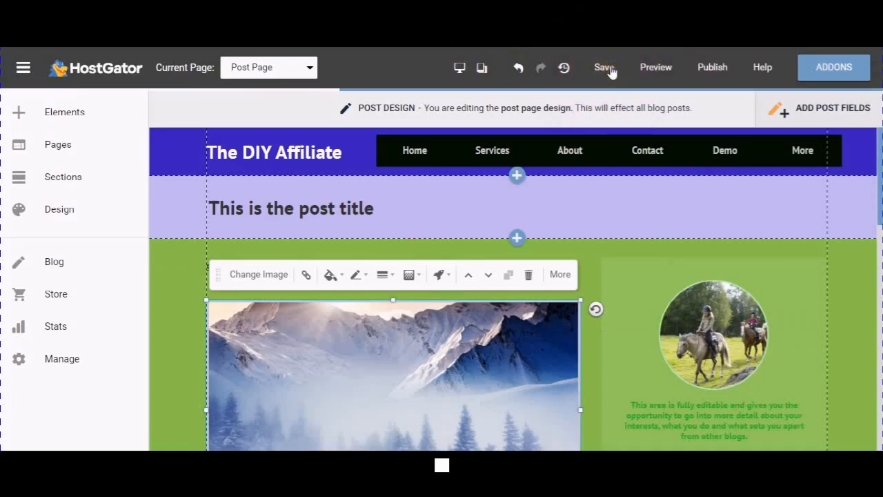
click(603, 66)
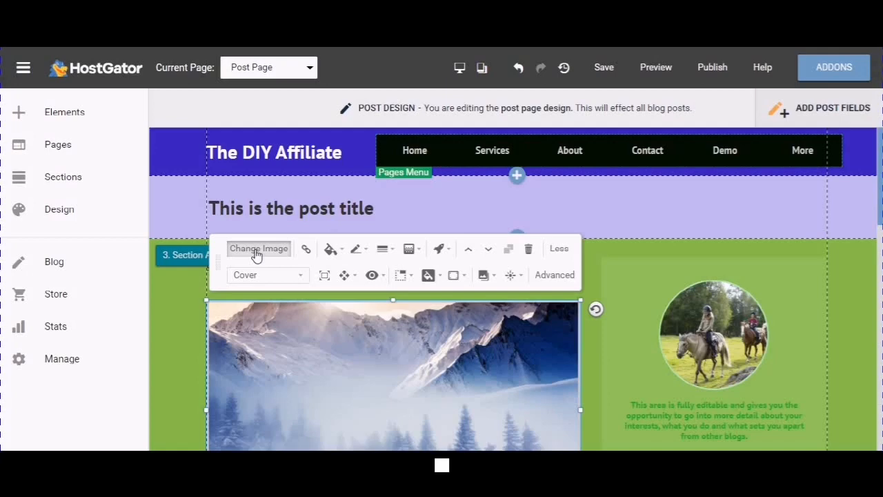
- Replace the post header image with snappy-detective.png from My Images
click(259, 248)
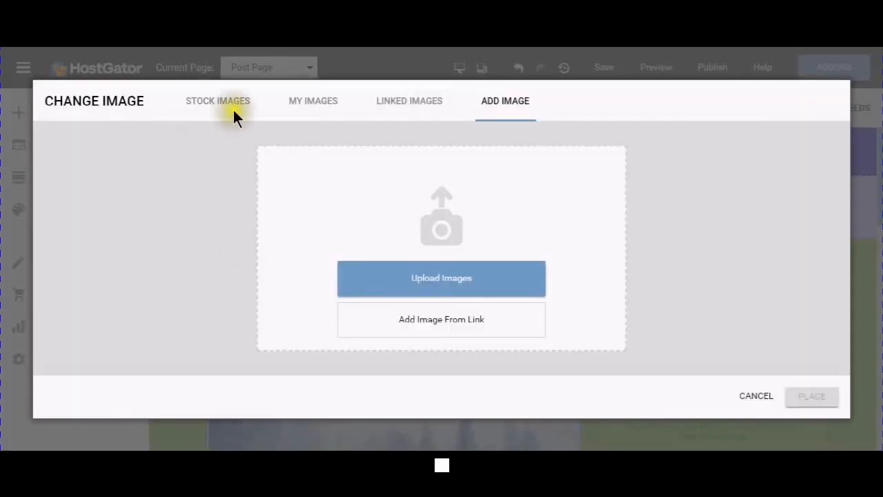
mouse_move(313, 101)
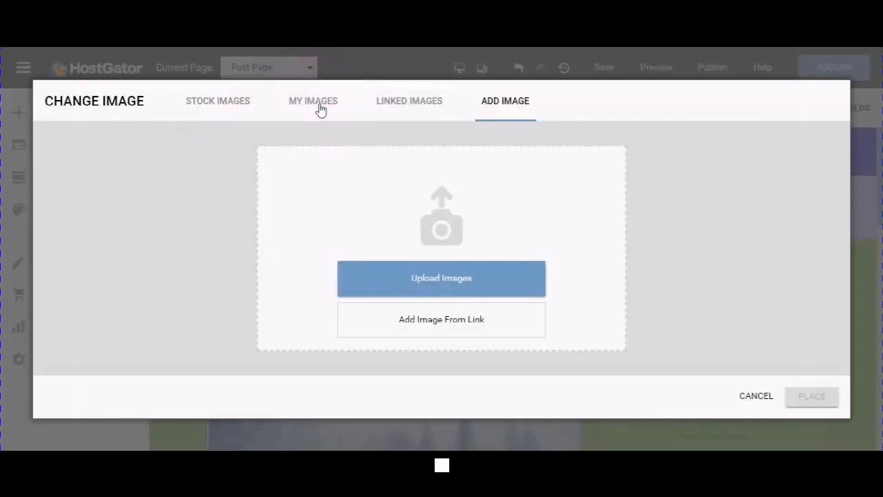
click(312, 101)
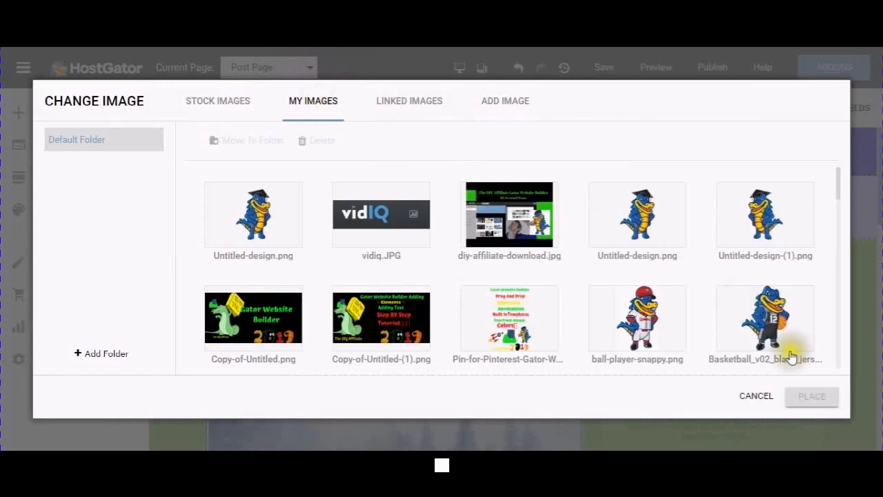
scroll(down, 3)
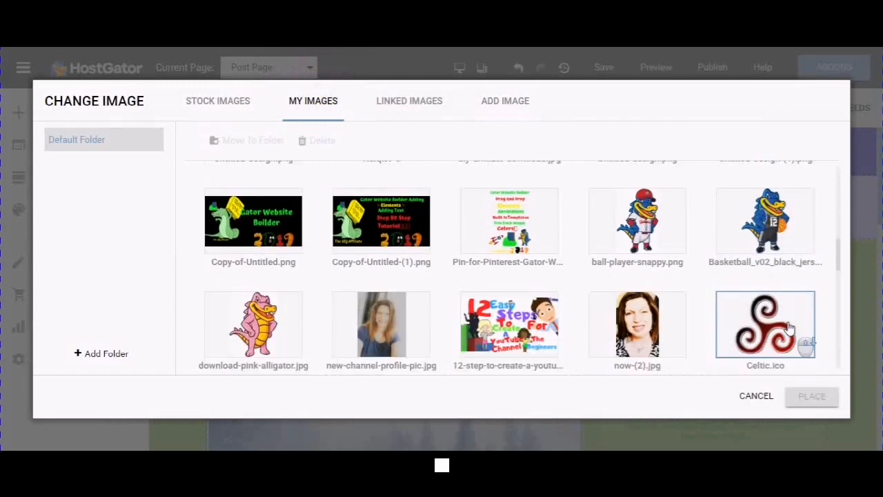
scroll(down, 3)
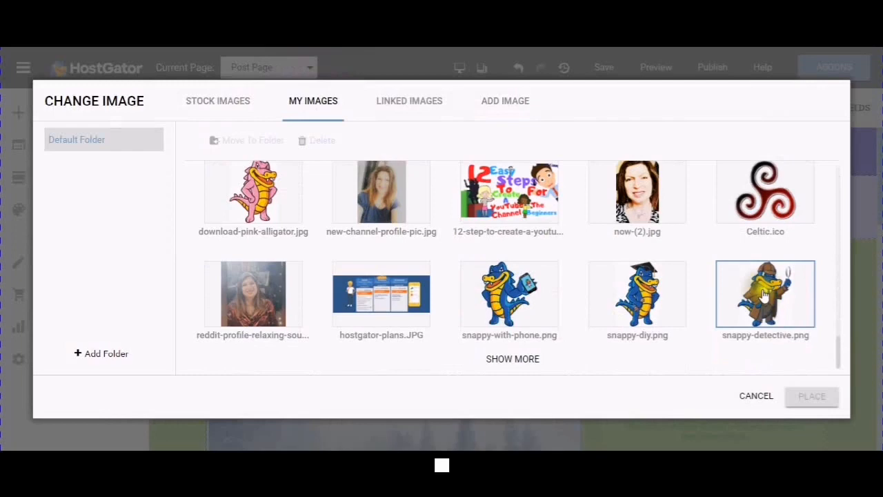
click(764, 293)
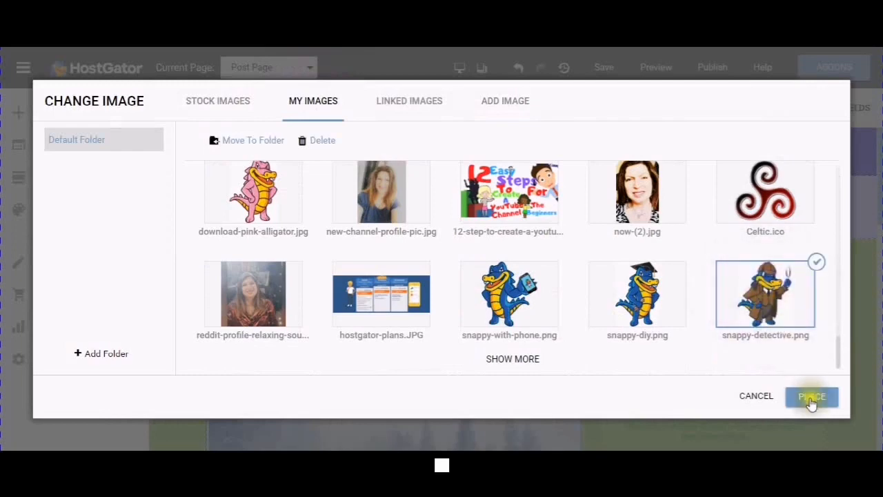
mouse_move(801, 434)
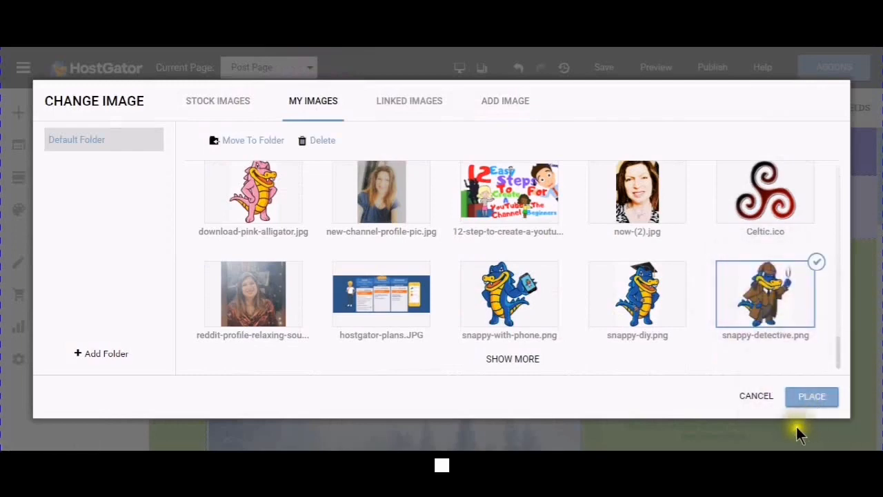
click(811, 396)
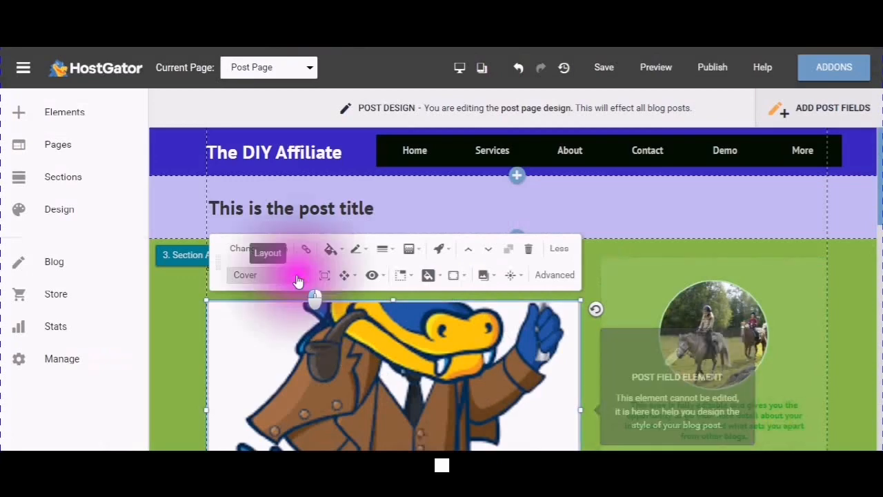
- Change the detective gator image layout from Cover to Fit, then reach the blog settings
click(267, 274)
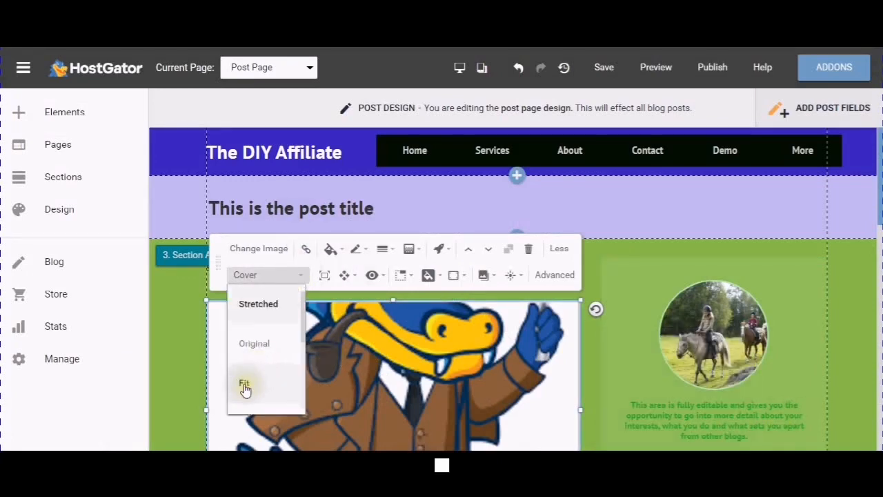
click(244, 383)
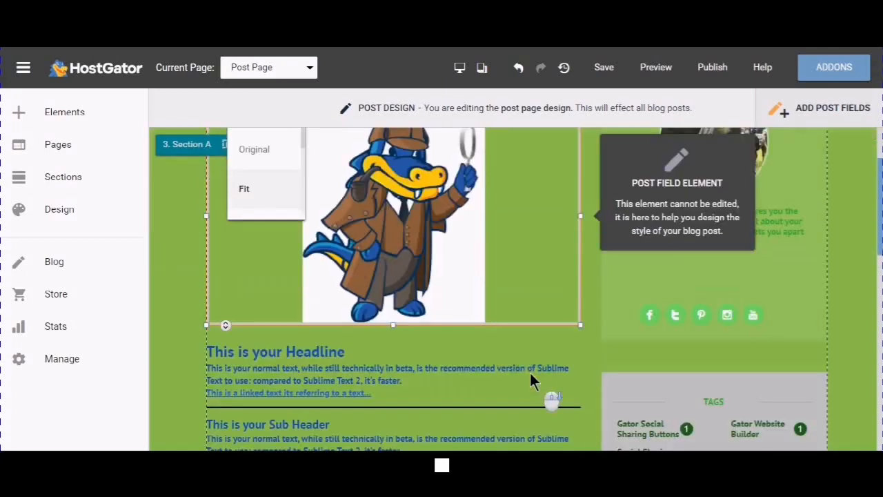
scroll(down, 3)
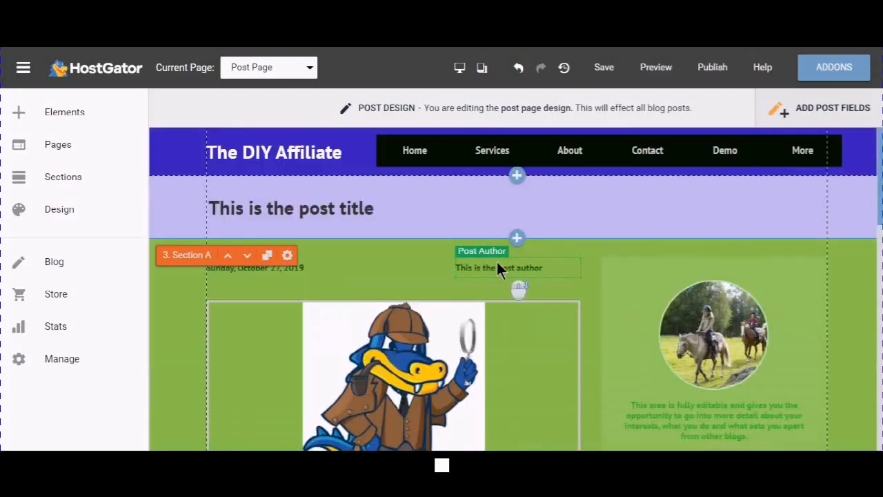
scroll(down, 3)
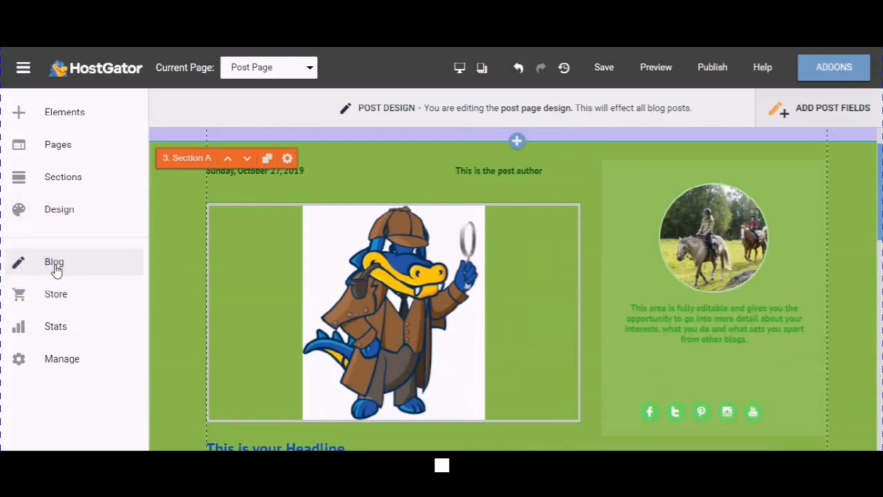
click(54, 262)
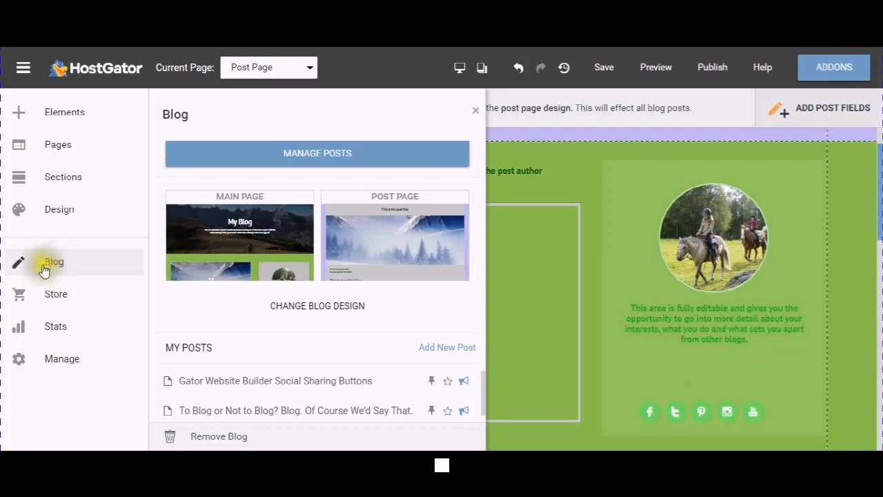
mouse_move(158, 201)
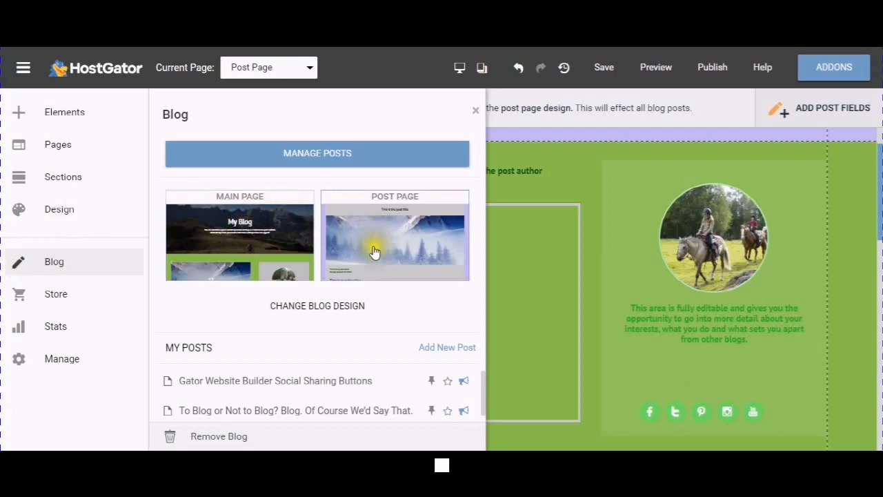
- Review the Blog panel designs and switch to the Pages panel listing the site's pages
scroll(down, 3)
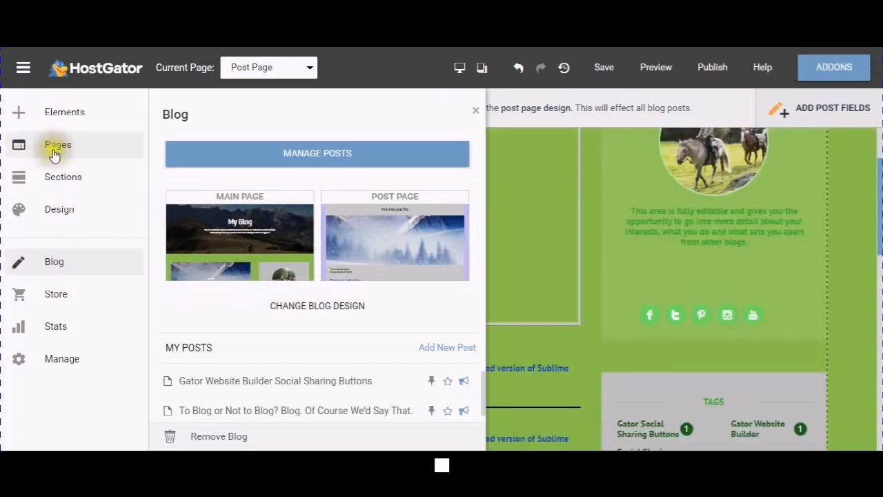
click(58, 145)
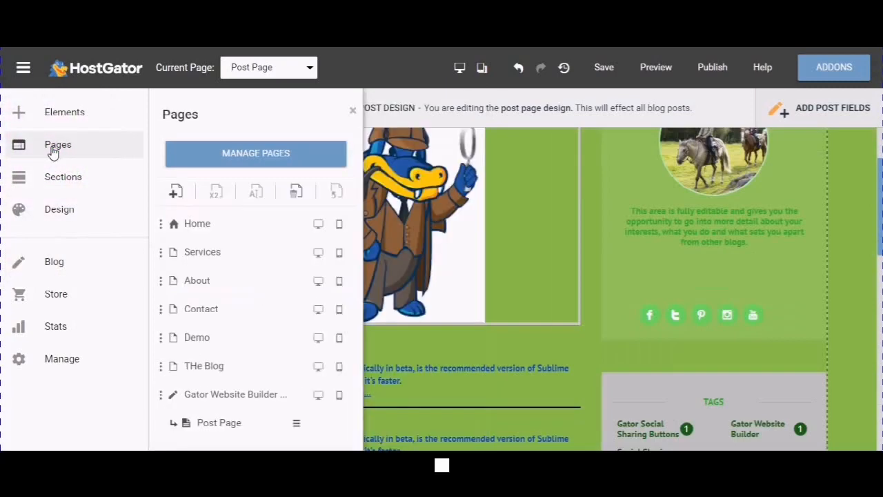
mouse_move(232, 290)
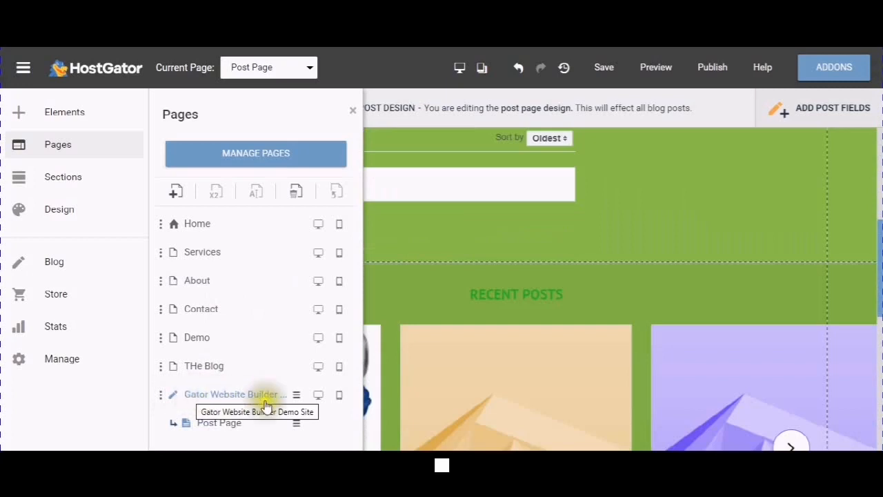
mouse_move(191, 426)
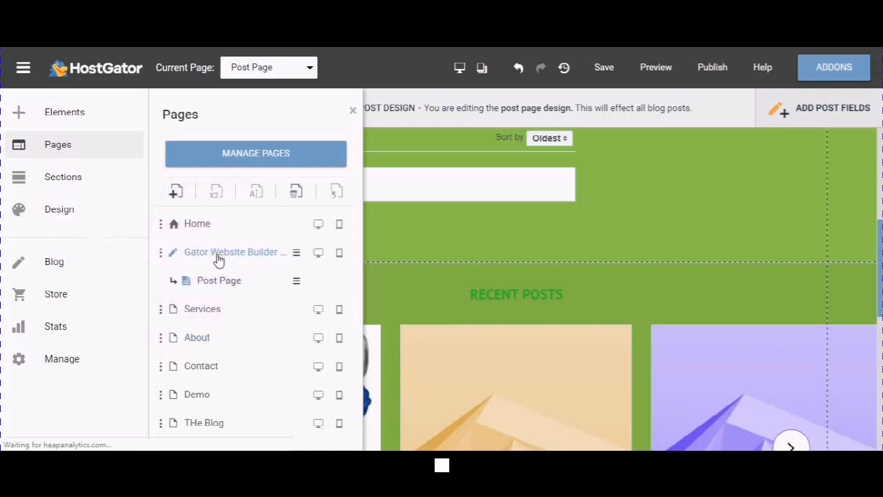
- Open the Gator Website Builder blog main page, now second after Home, for editing
click(234, 251)
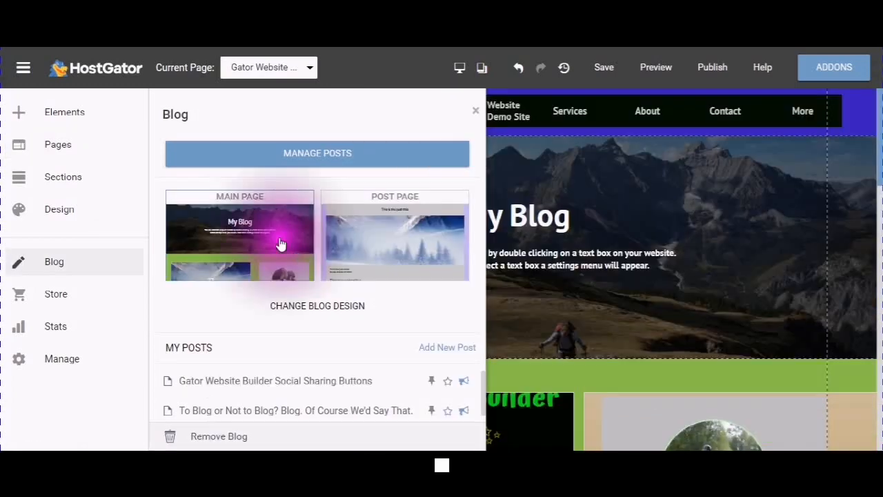
mouse_move(687, 220)
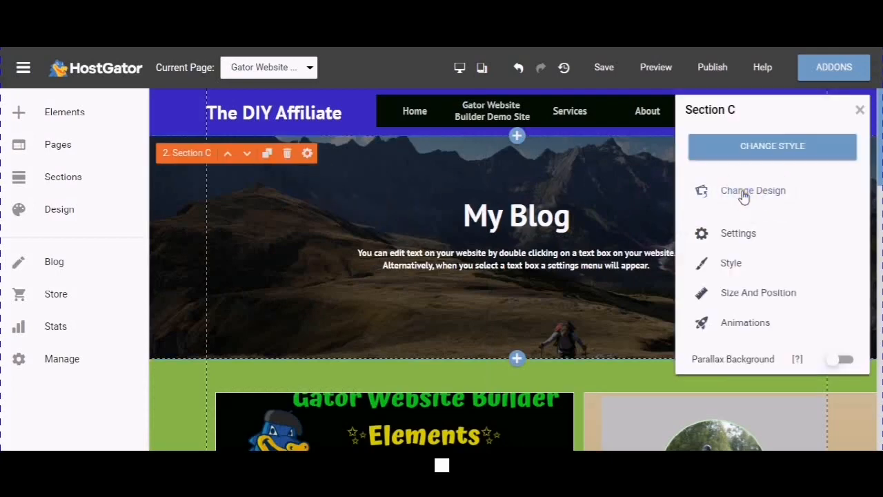
mouse_move(734, 237)
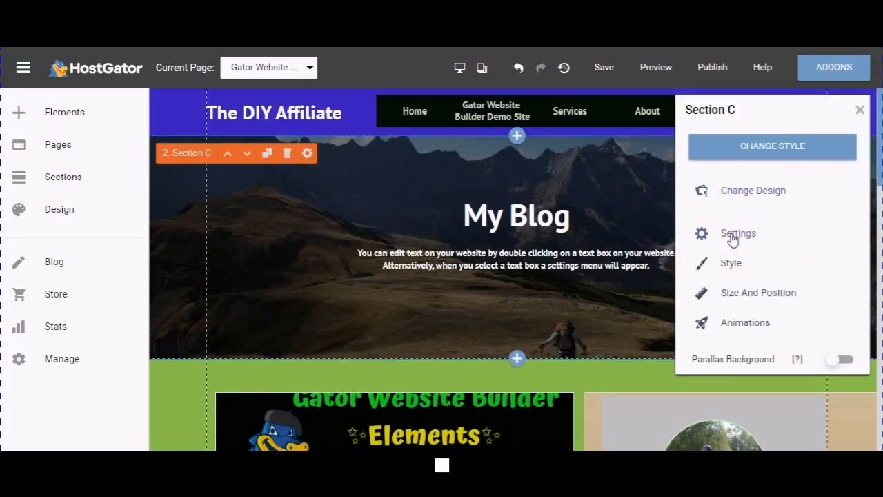
- Reach the Change Image window for the My Blog header's background via its Style settings
click(738, 234)
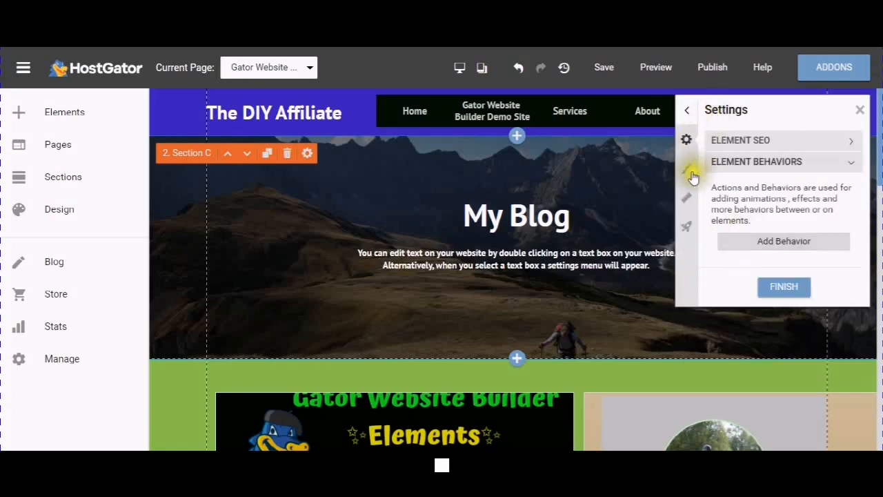
click(686, 168)
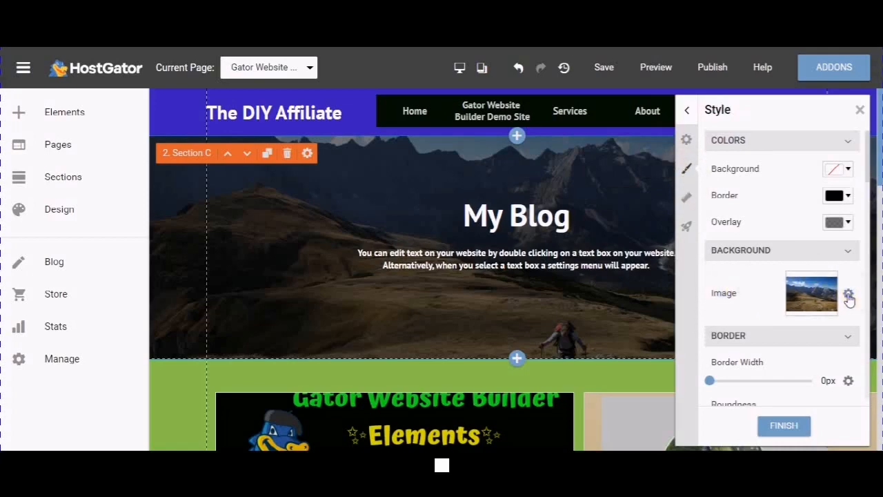
click(851, 298)
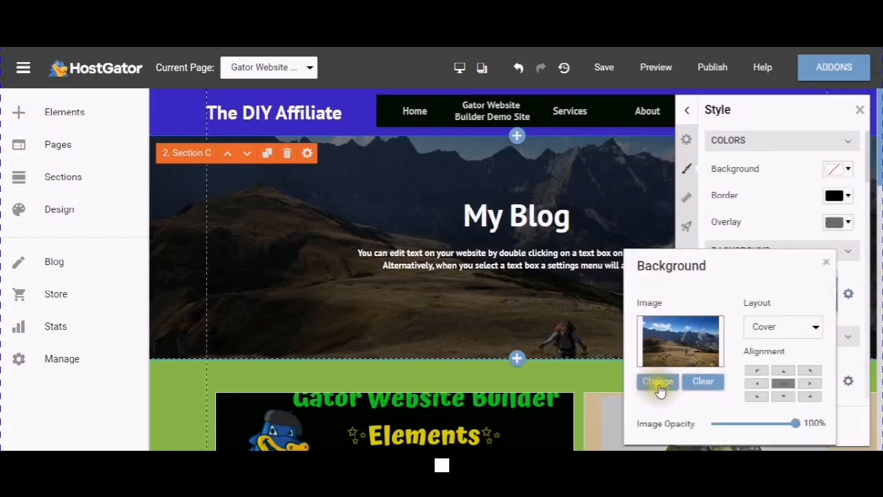
click(657, 381)
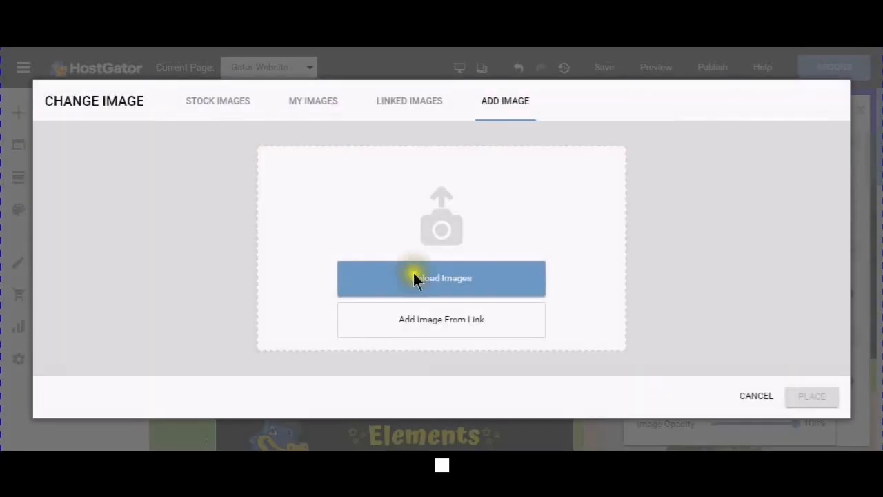
mouse_move(312, 101)
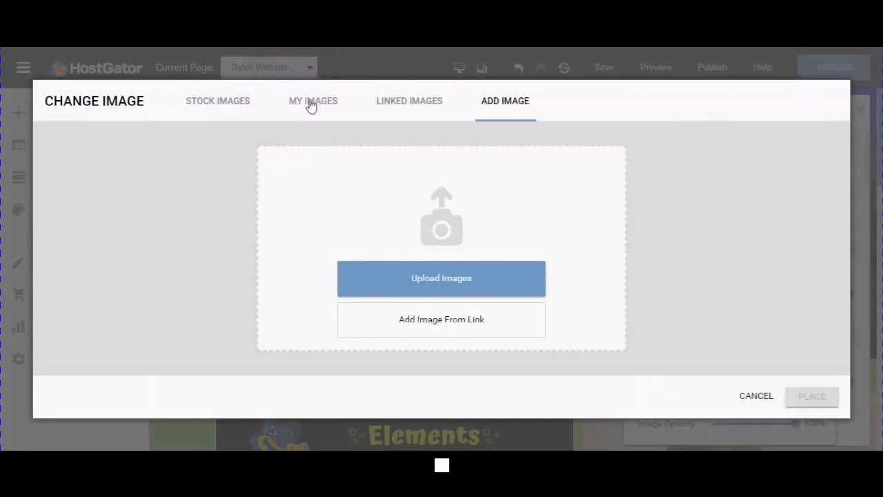
- Place the uploaded green Gator Website Builder graphic (Copy-of-Untitled.png) from My Images as the header background
click(312, 101)
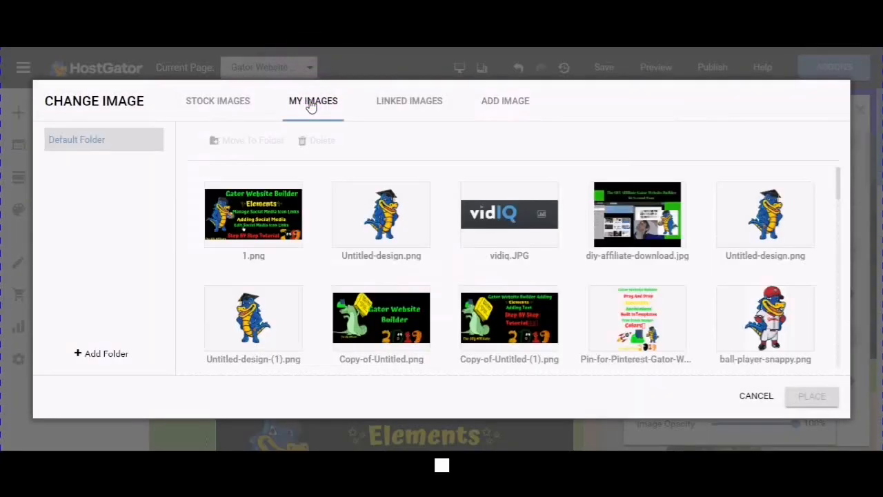
click(254, 214)
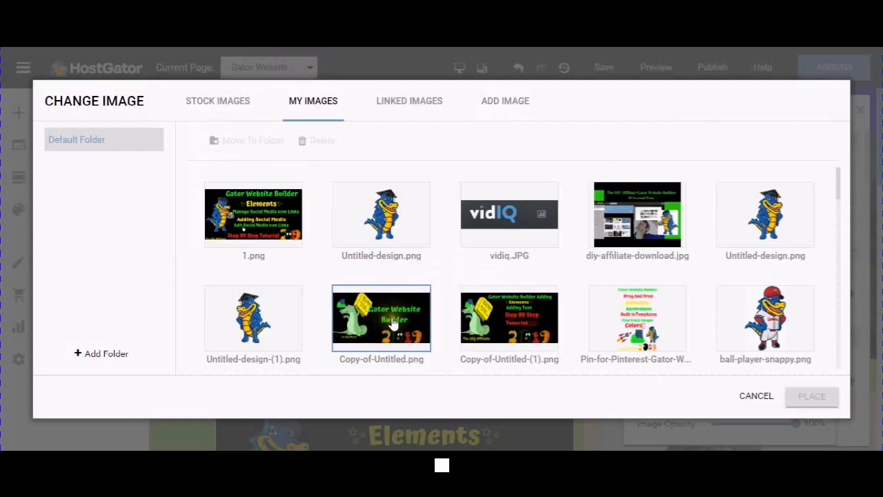
click(381, 317)
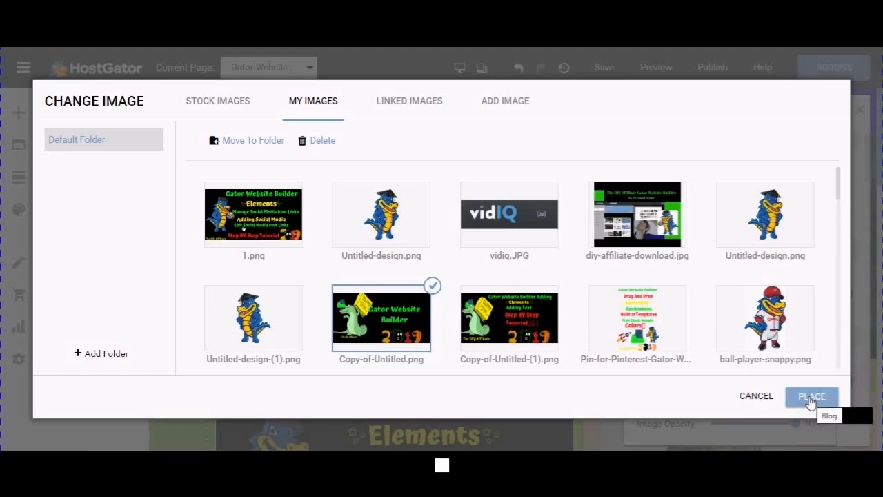
click(811, 397)
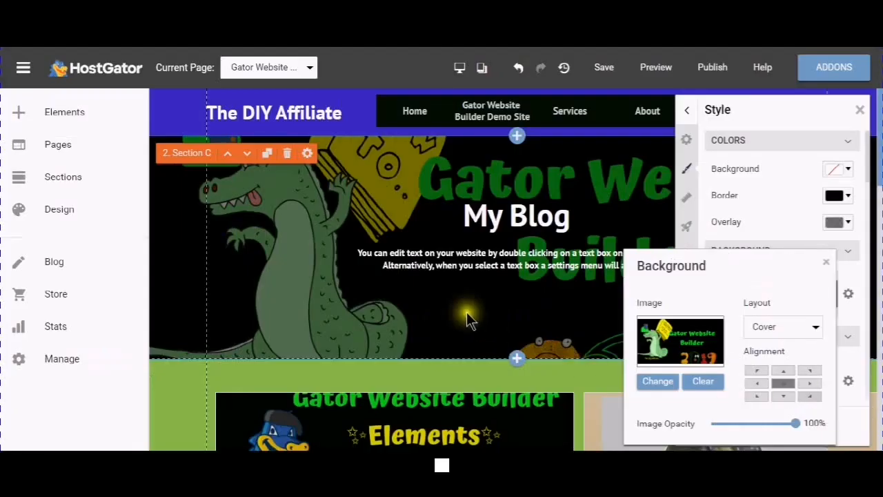
mouse_move(604, 177)
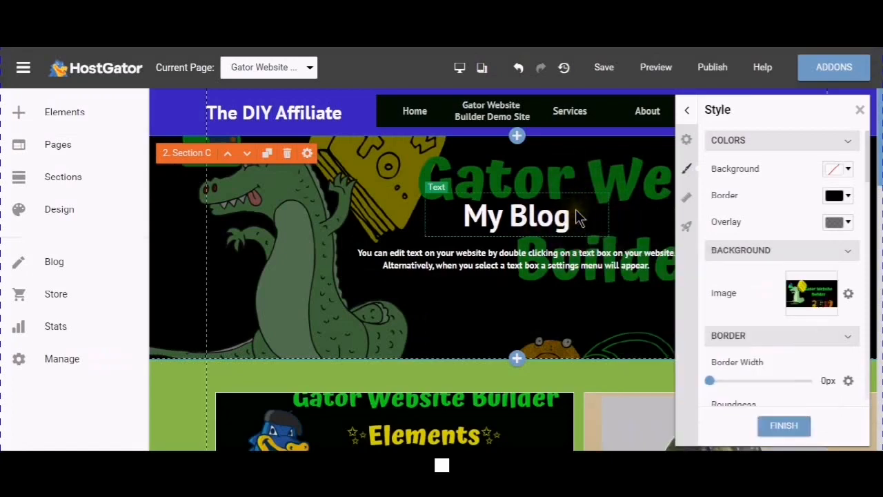
- Replace the header heading text 'My Blog' with 'Welcome'
double_click(516, 215)
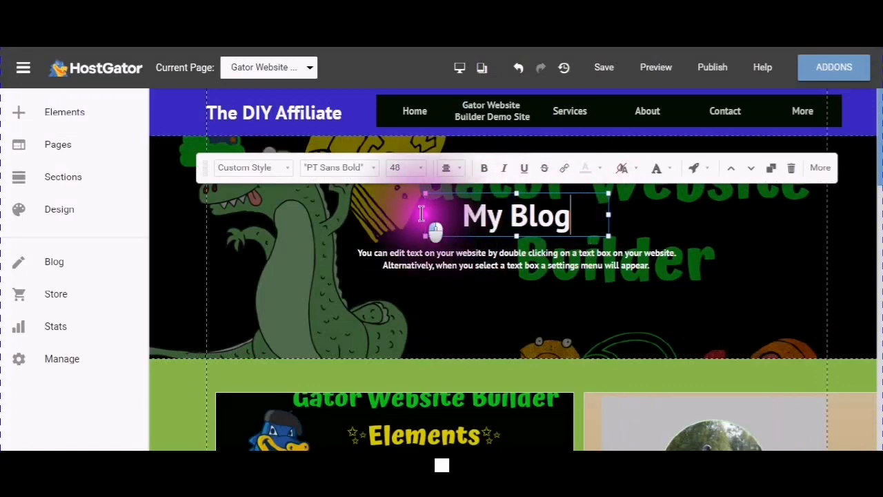
triple_click(516, 215)
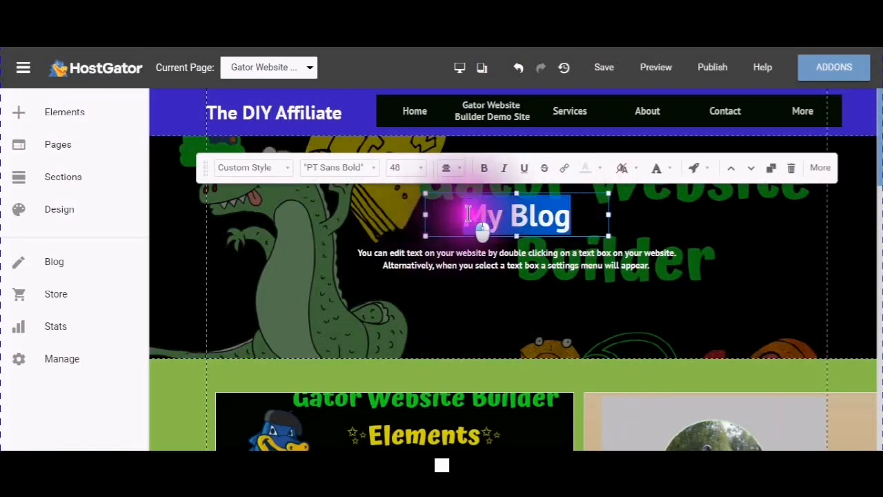
text(Wel)
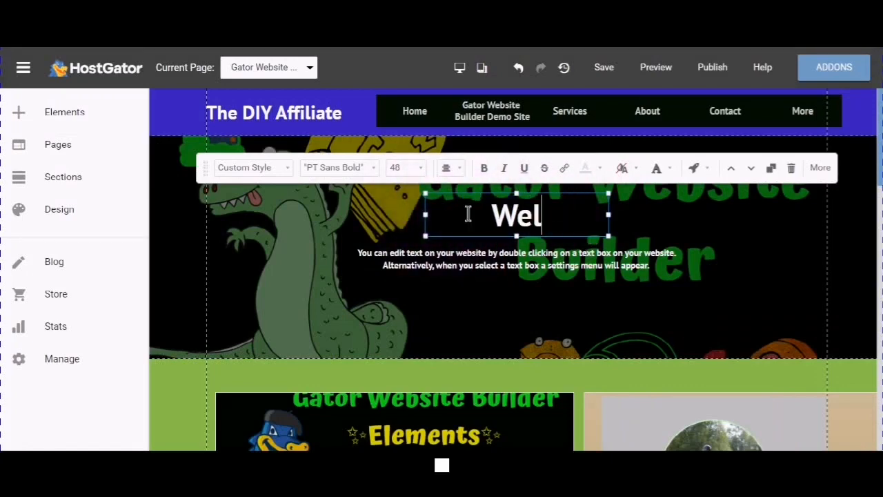
text(come)
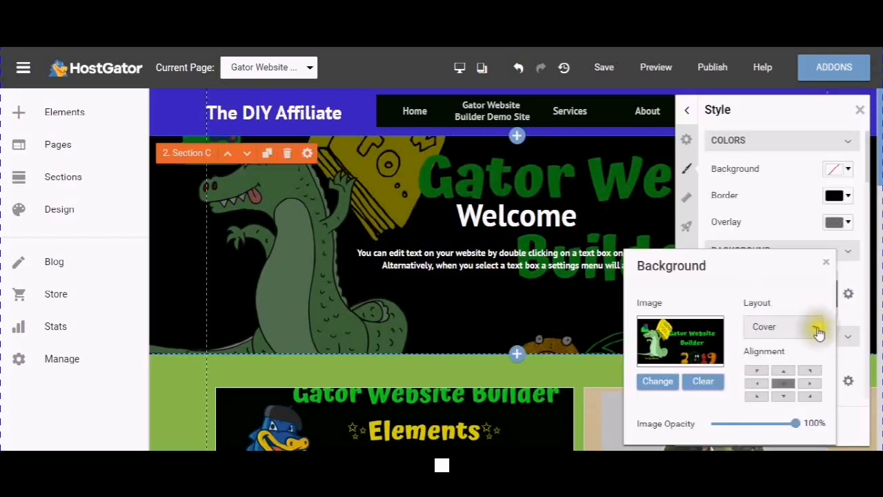
- Set the header background image Layout to Fit so the whole gator graphic shows, and close the panel
click(817, 326)
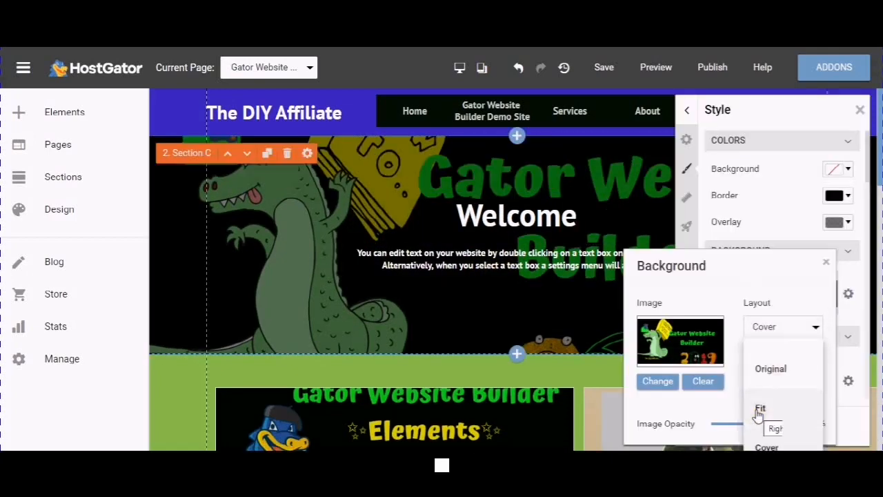
click(759, 407)
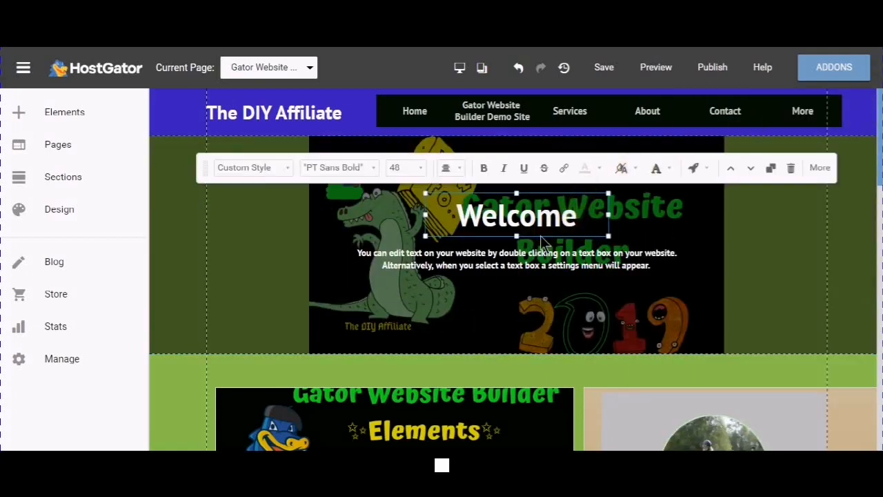
click(262, 269)
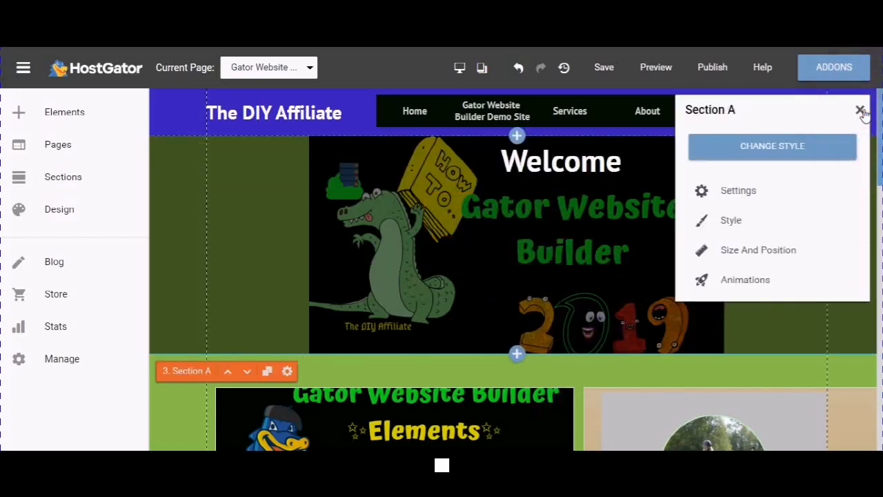
click(861, 110)
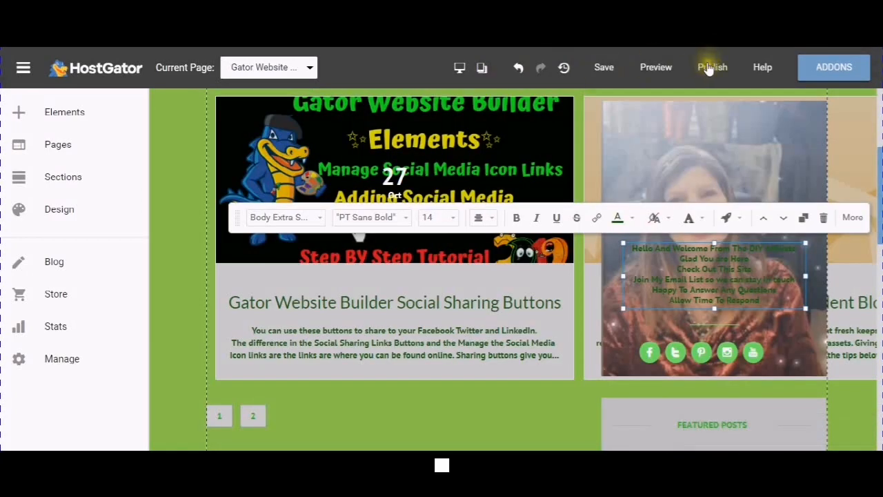
- Publish the site and follow the gator-website-builder.gator.site address to the live website
click(712, 66)
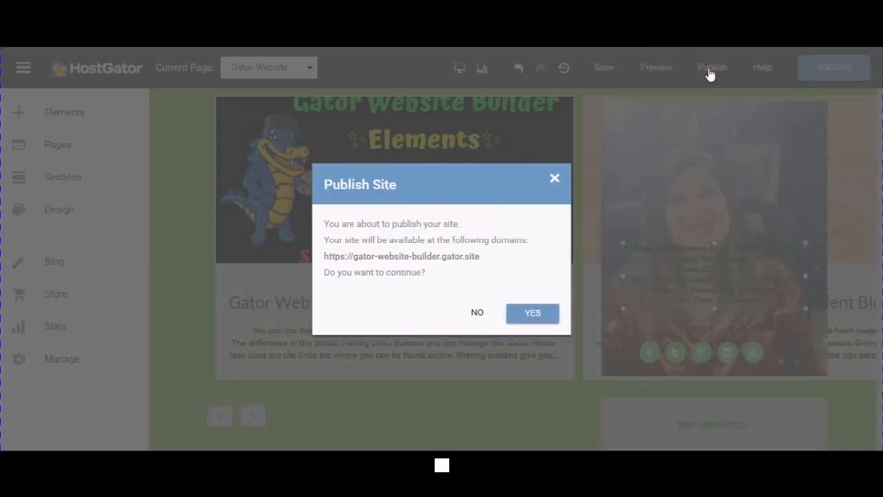
mouse_move(532, 312)
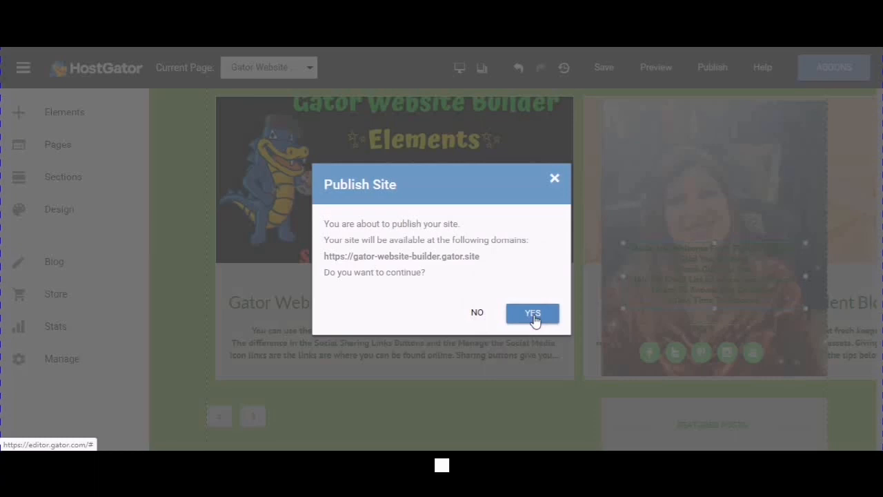
click(533, 312)
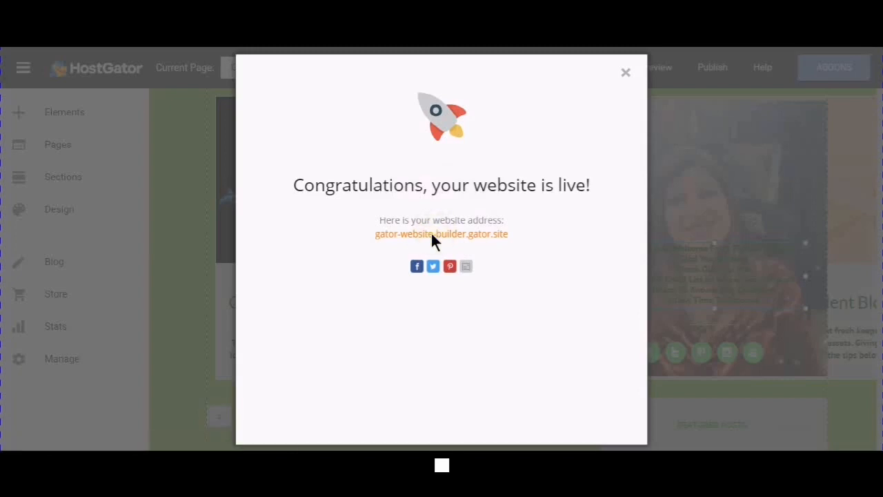
click(625, 72)
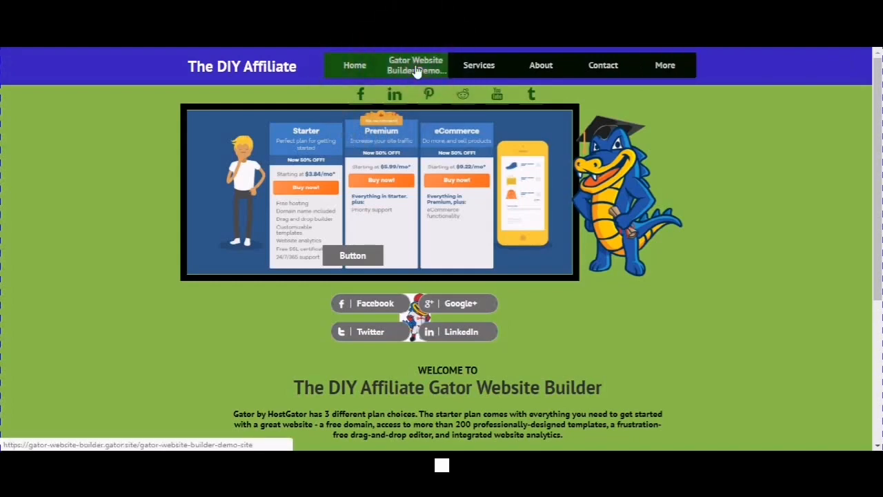
- View the live Gator Website Builder Demo Site blog page with its Welcome header and post cards
click(416, 65)
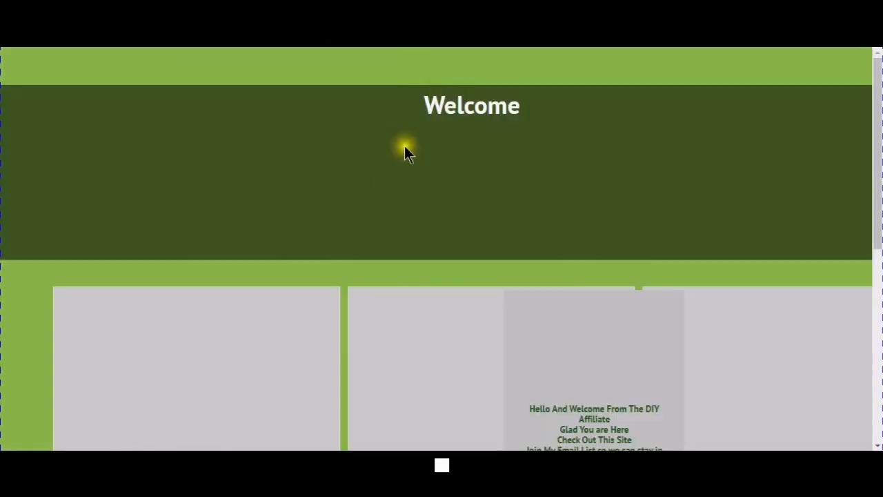
mouse_move(422, 181)
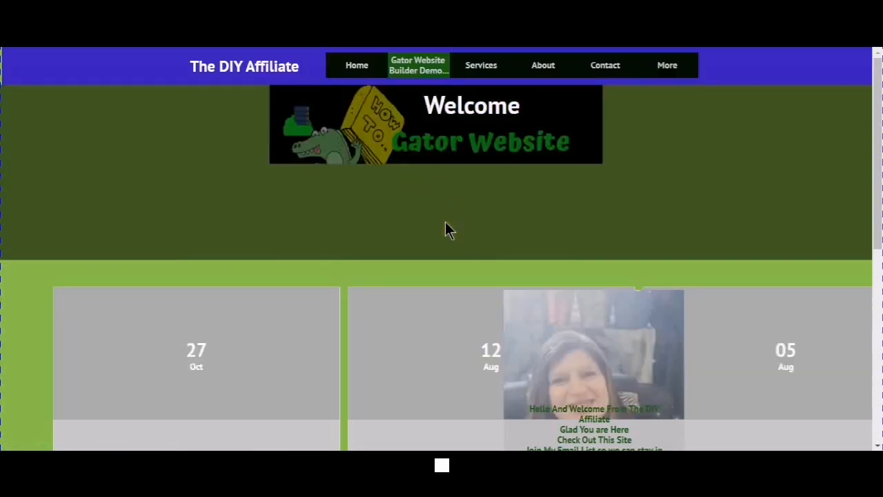
scroll(down, 3)
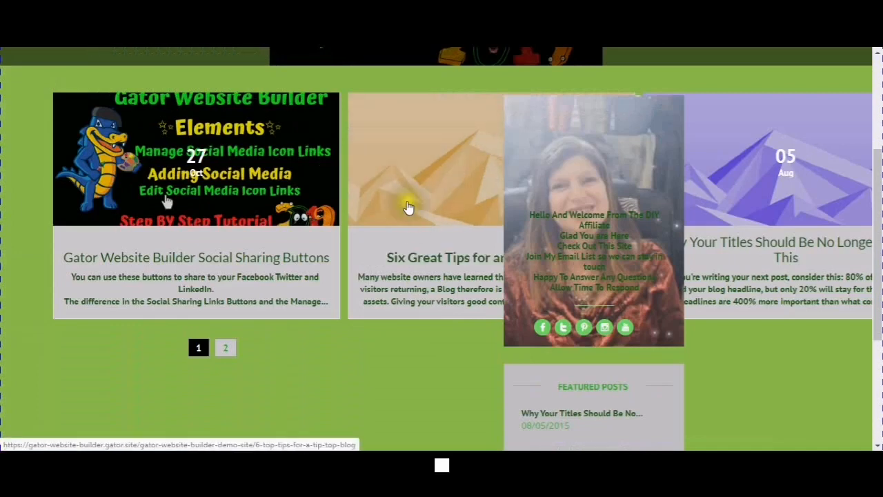
mouse_move(411, 245)
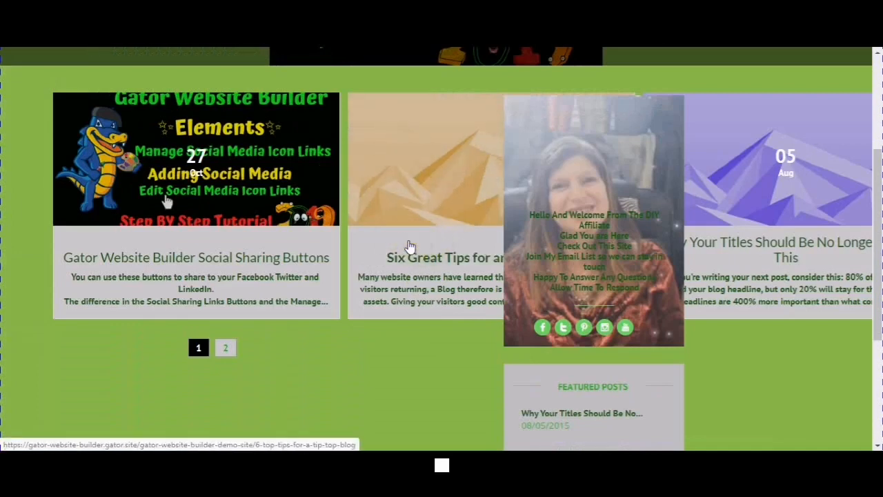
scroll(down, 3)
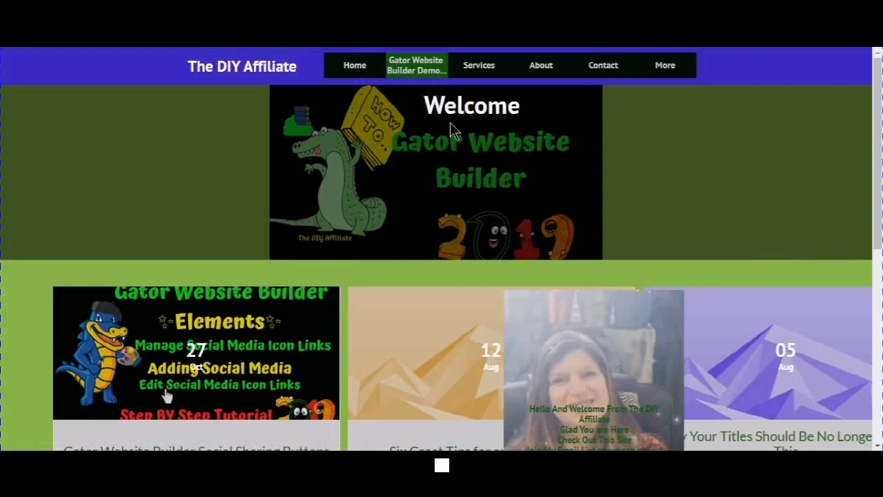
mouse_move(632, 138)
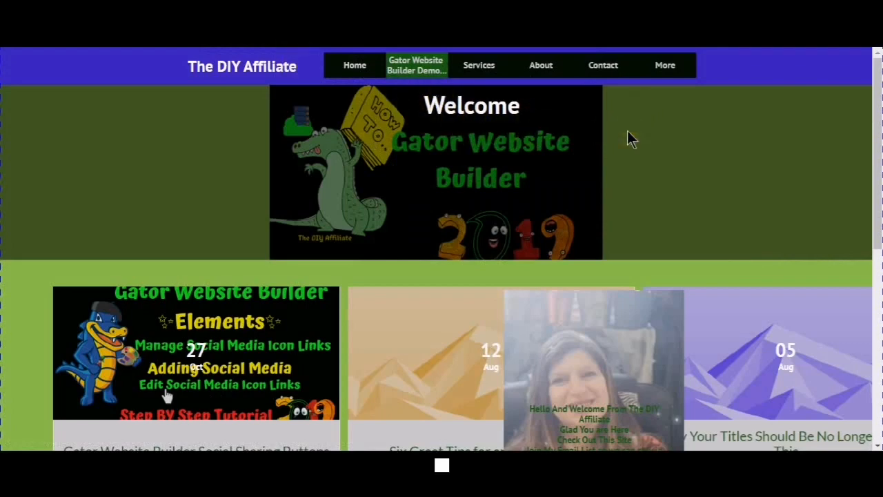
mouse_move(508, 149)
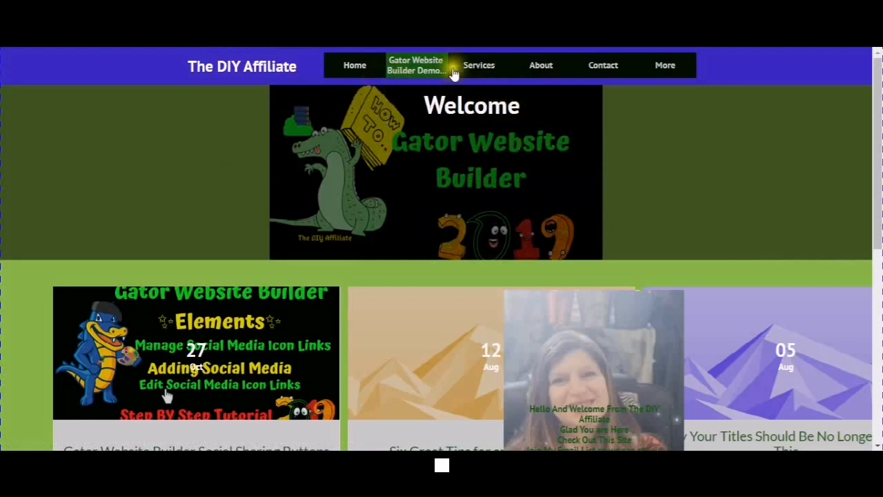
mouse_move(602, 65)
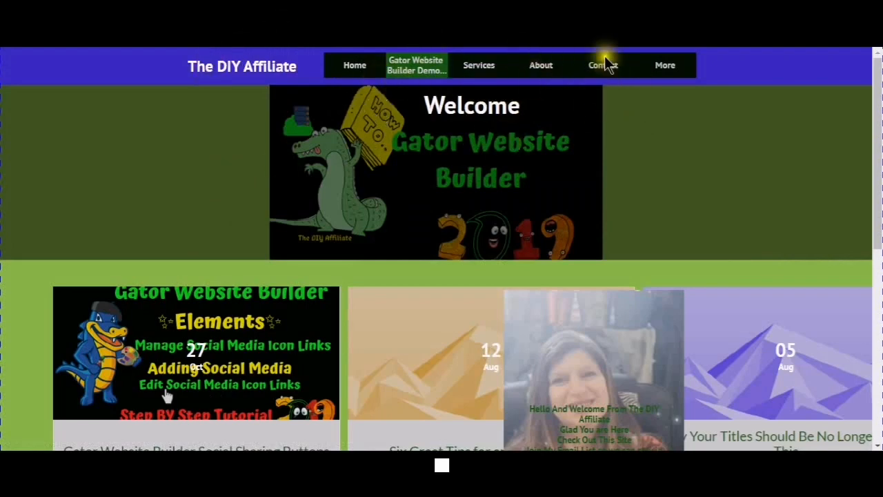
mouse_move(288, 56)
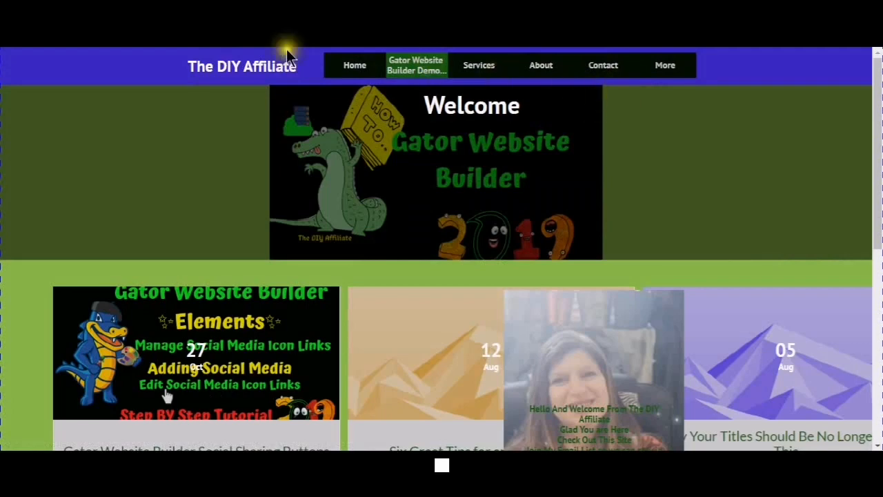
mouse_move(229, 95)
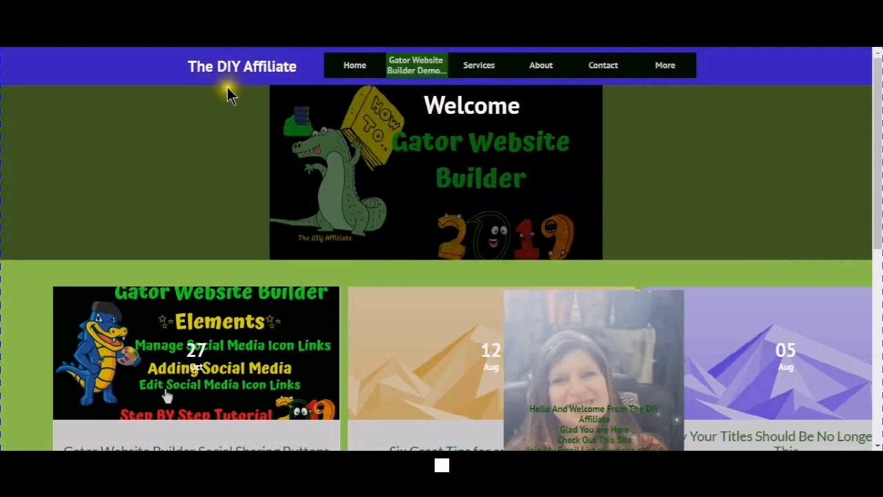
mouse_move(235, 66)
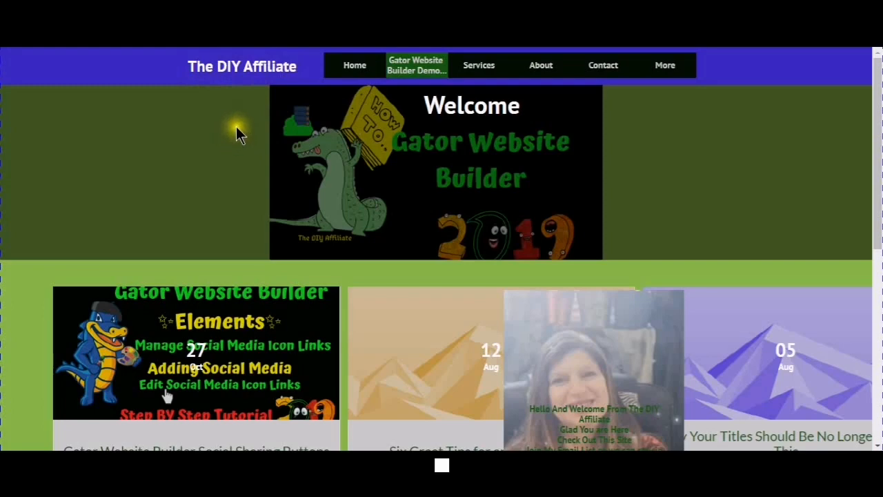
mouse_move(268, 127)
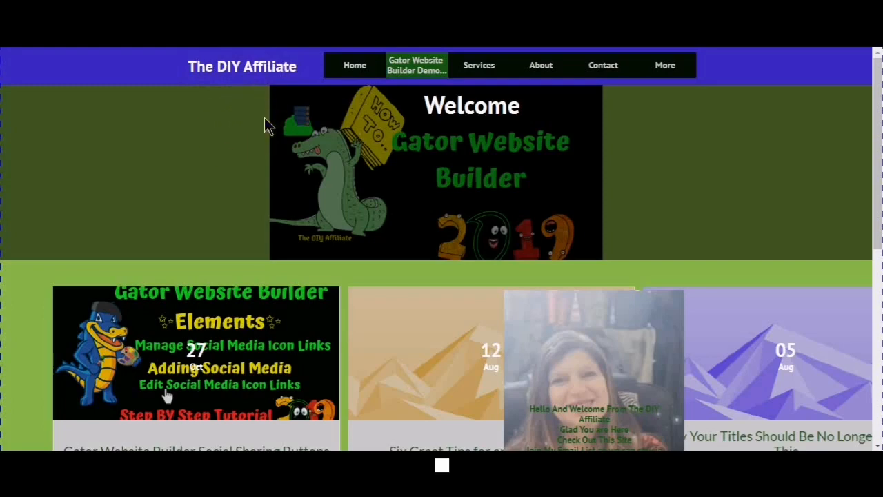